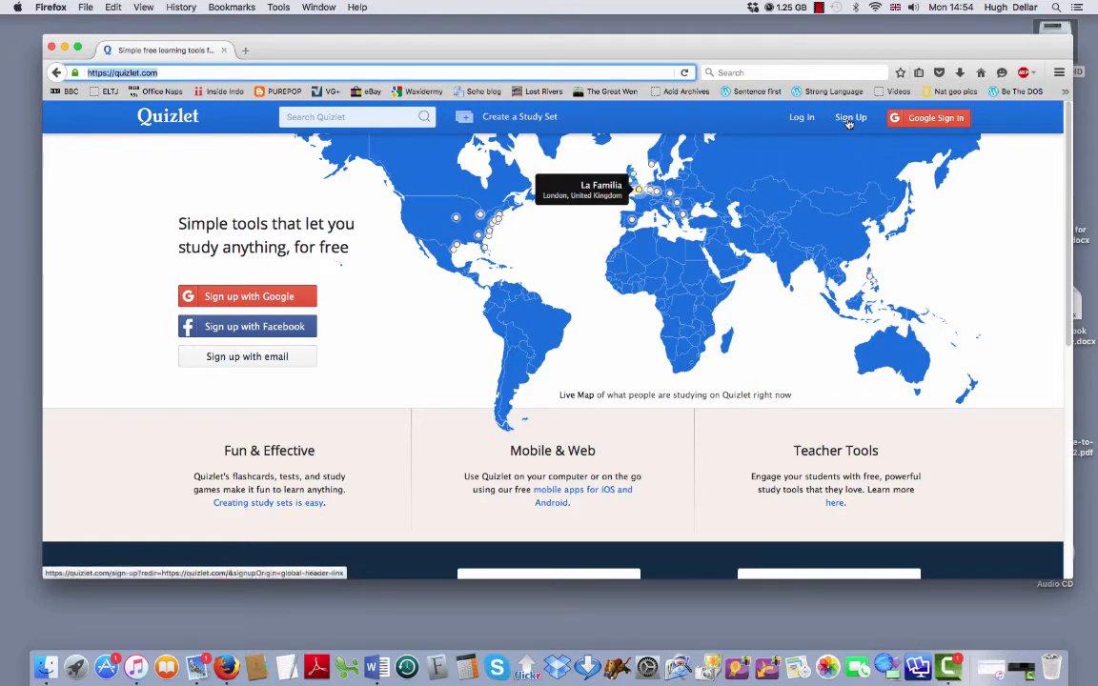
Start a new Quizlet account and set the birthday to February 4, browsing the year list.
{"action": "left_click", "coordinate": [850, 118]}
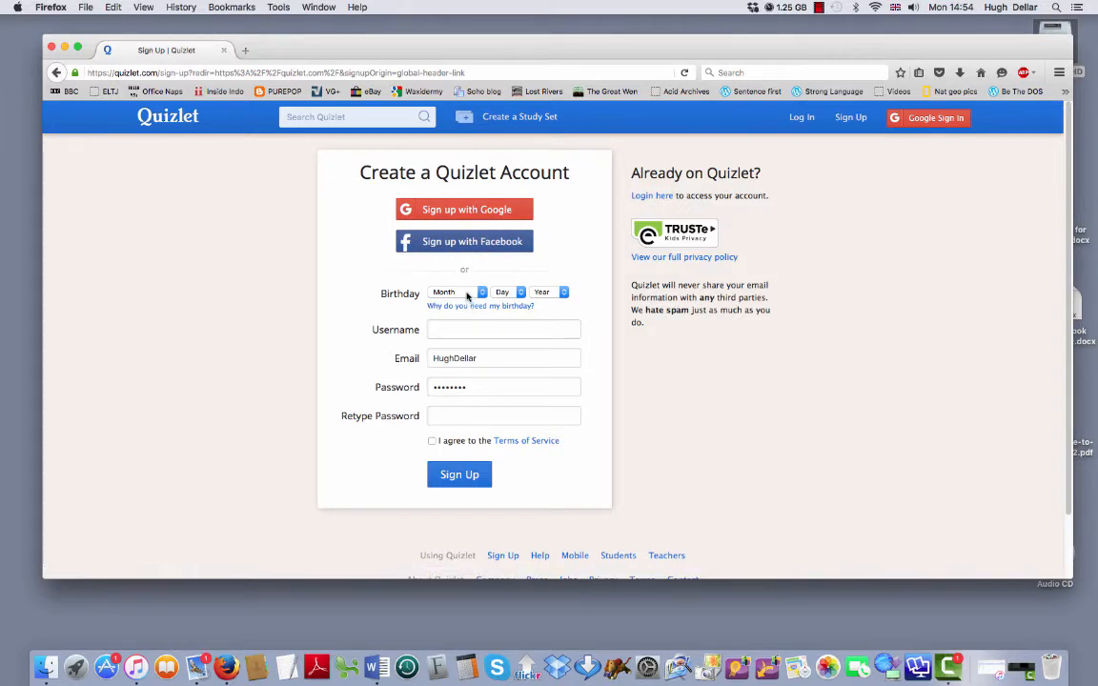
{"action": "left_click", "coordinate": [458, 292]}
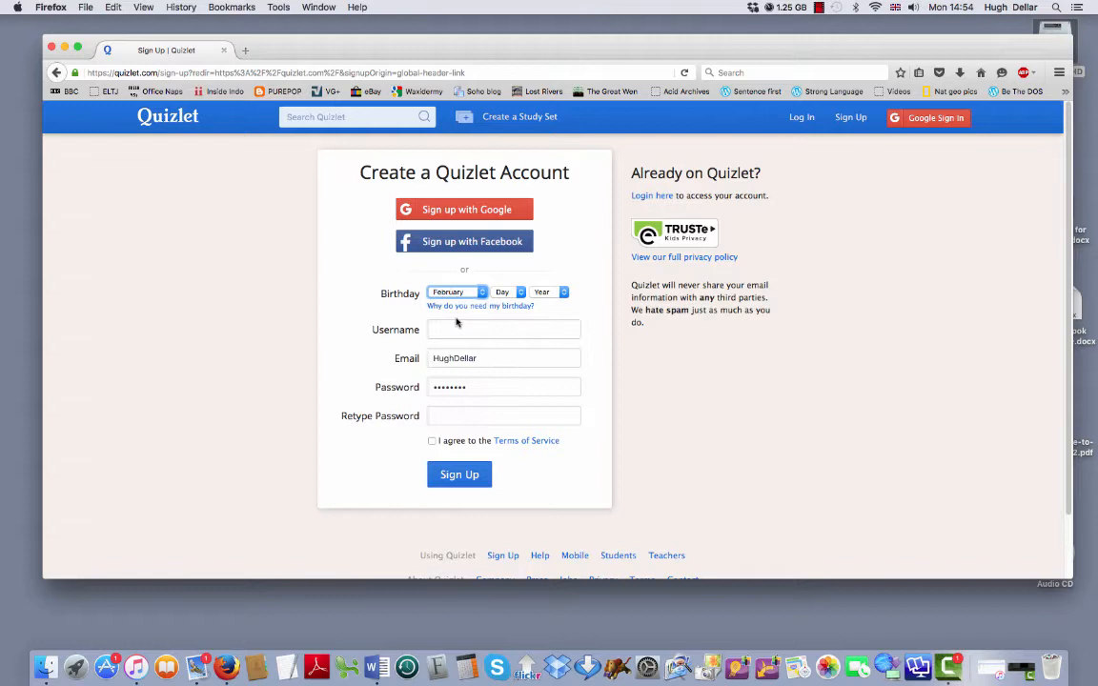
{"action": "left_click", "coordinate": [503, 292]}
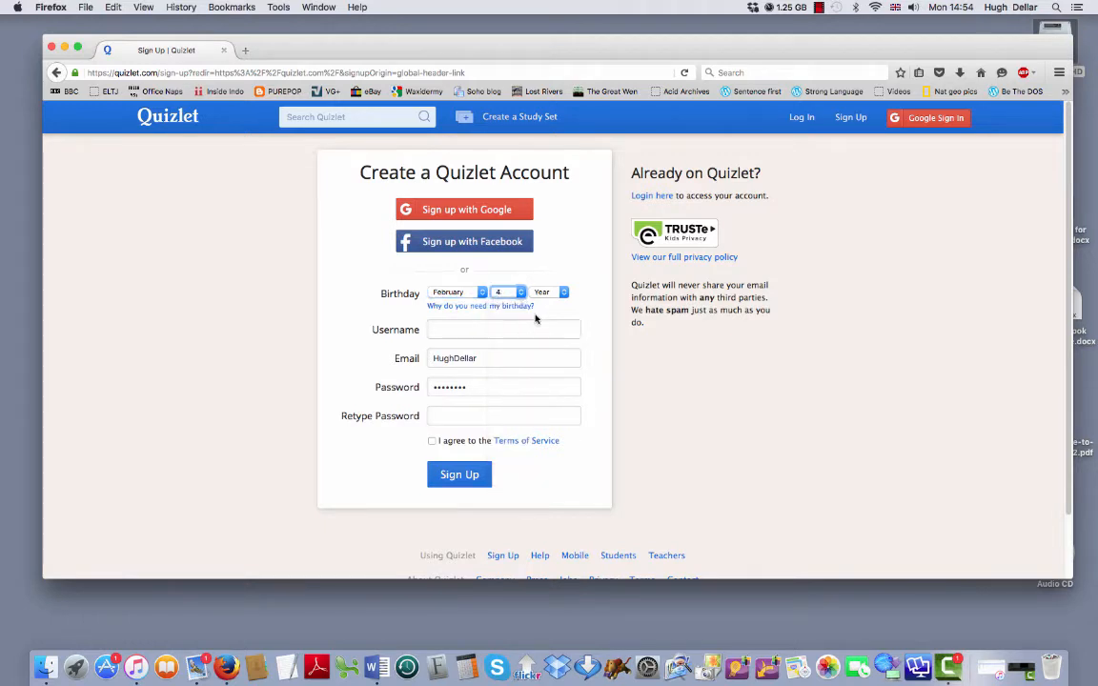
{"action": "left_click", "coordinate": [549, 292]}
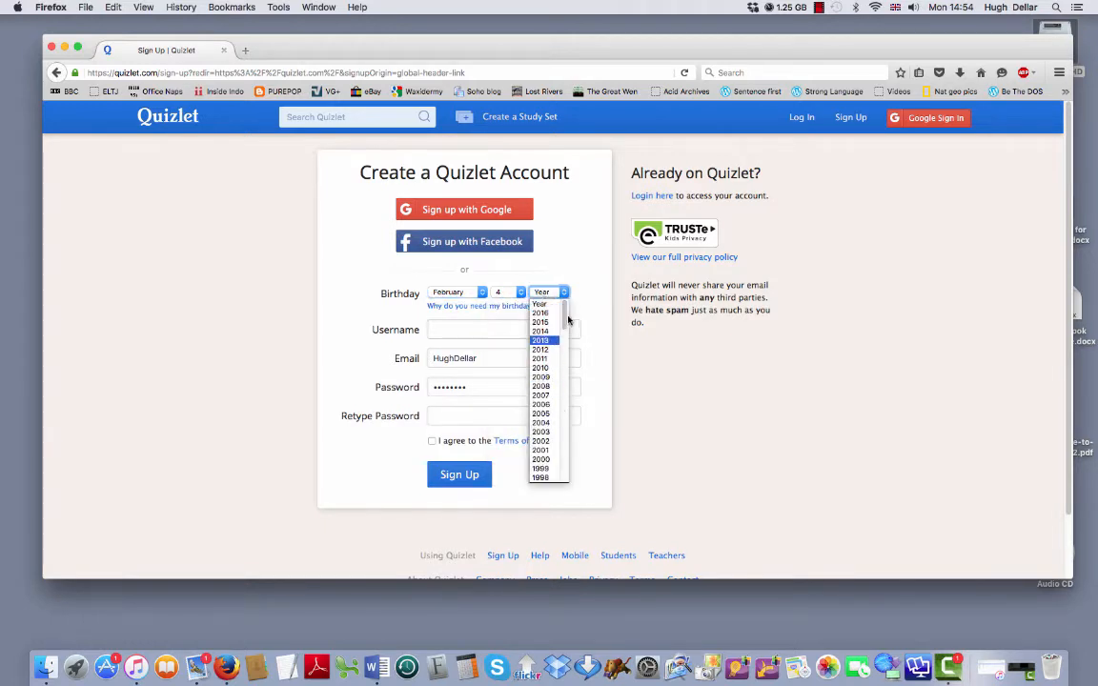
{"action": "scroll", "scroll_direction": "down", "scroll_amount": 3}
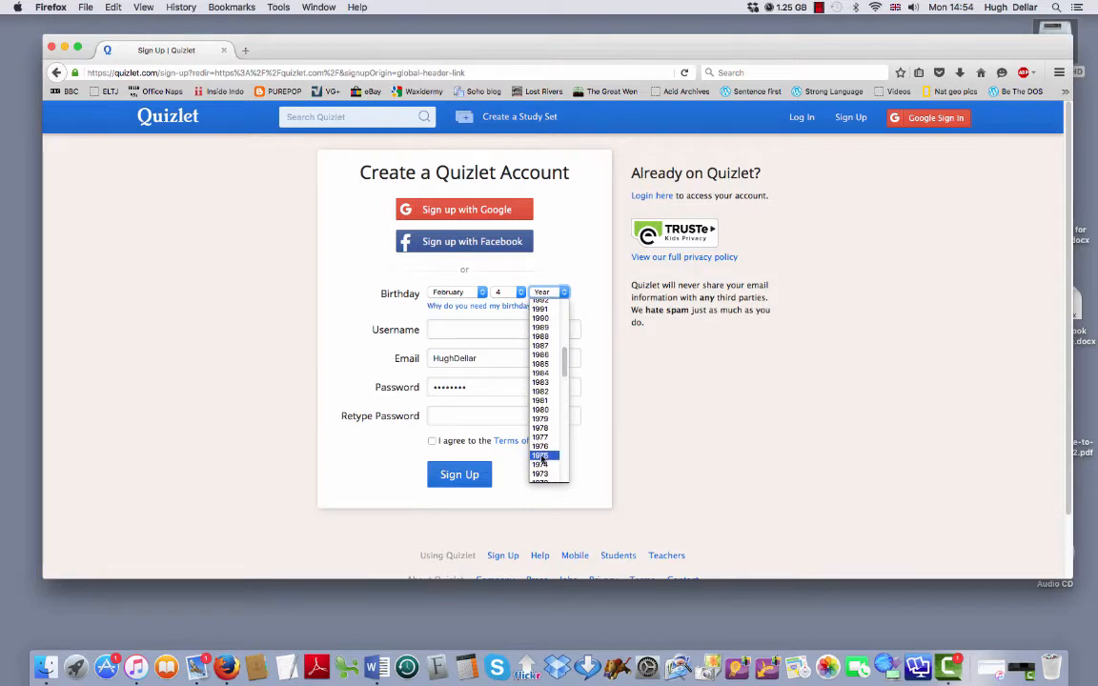
Set birth year 1973 and fill in the username, email and password.
{"action": "left_click", "coordinate": [539, 473]}
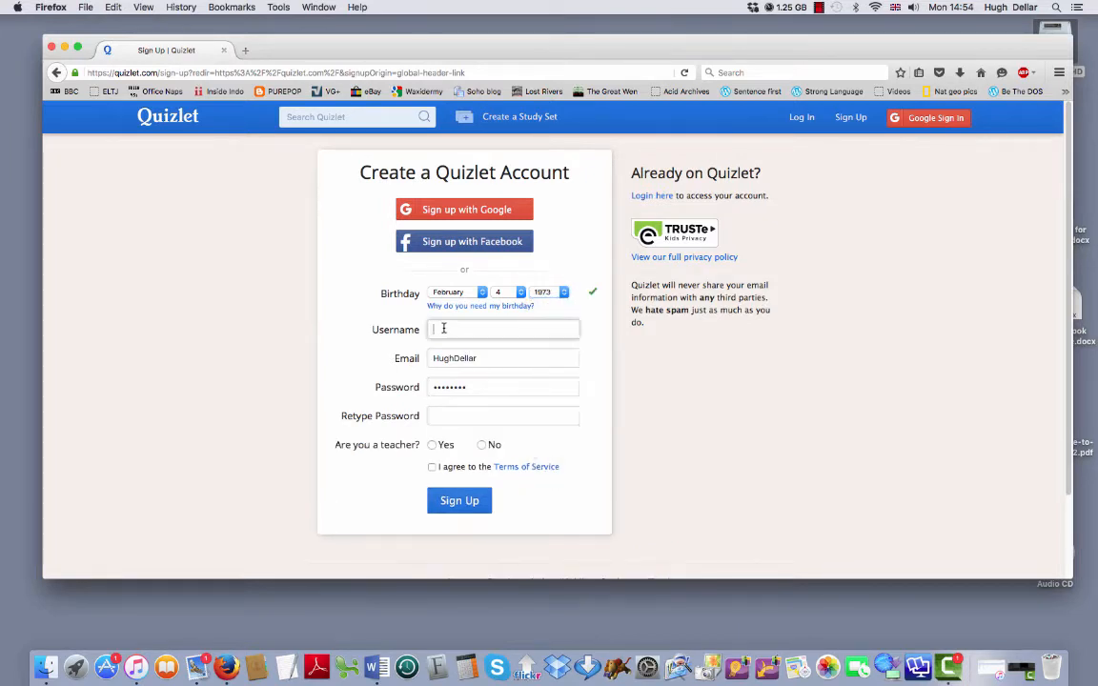
{"action": "type", "text": "HughMcDellar"}
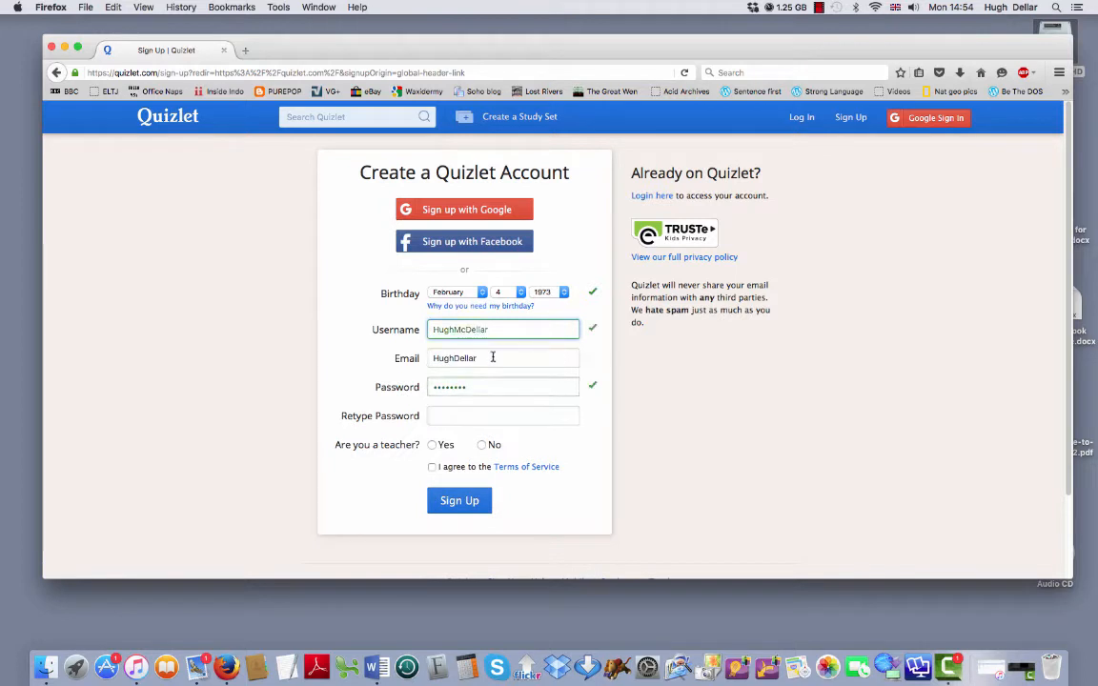
{"action": "type", "text": "hugh"}
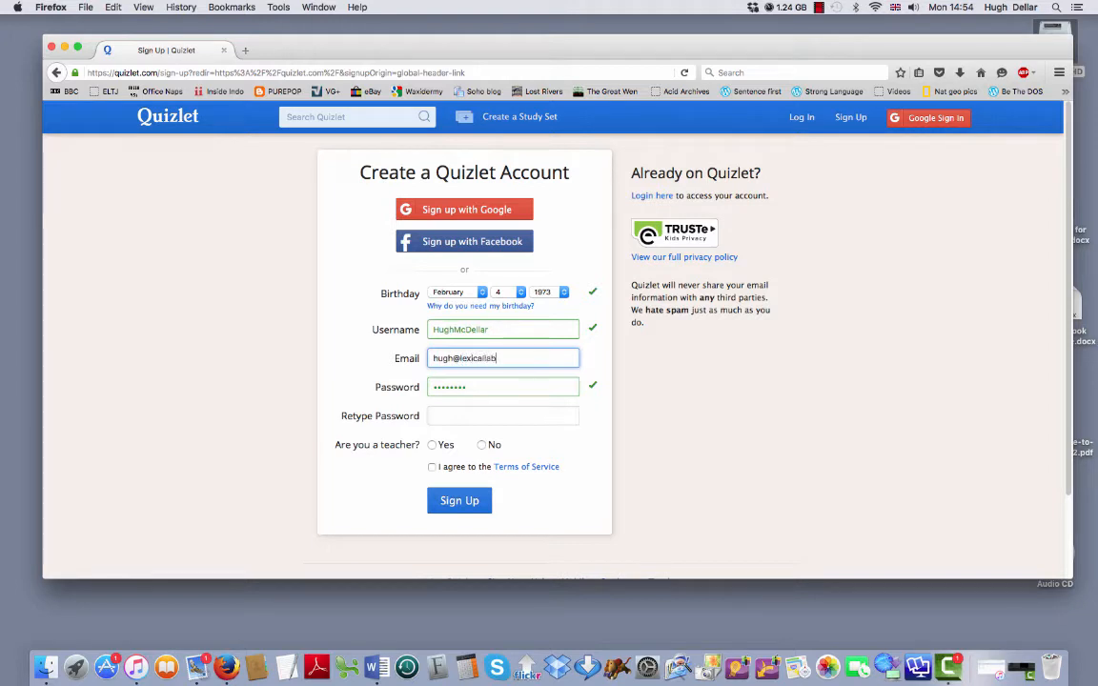
{"action": "left_click", "coordinate": [504, 387]}
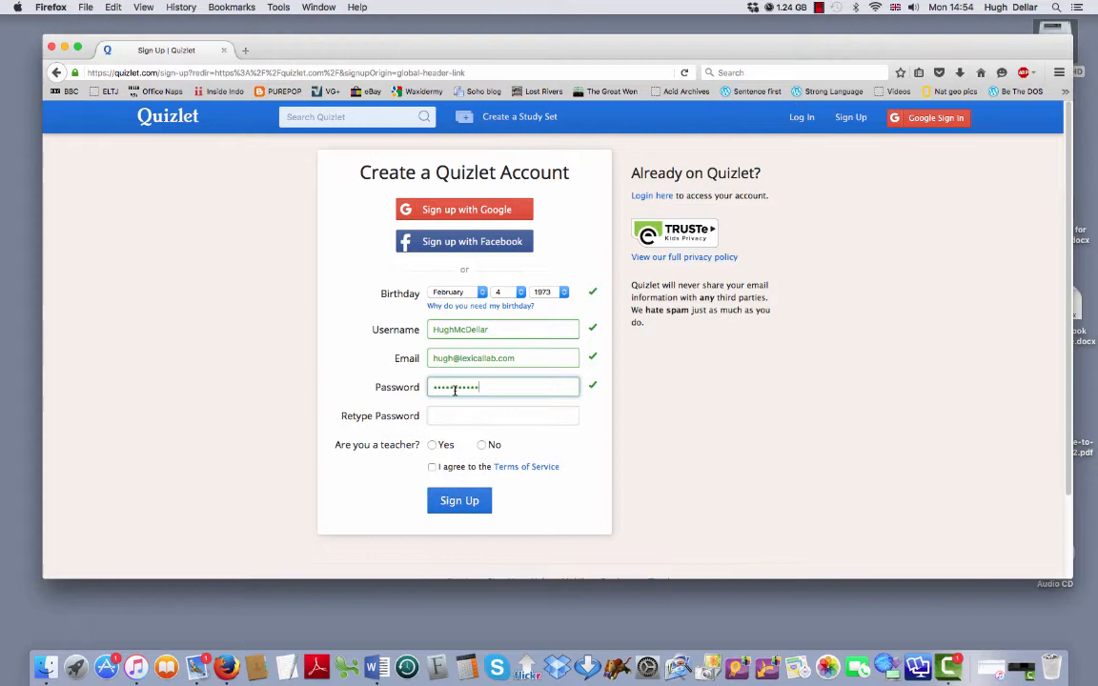
{"action": "type", "text": "••"}
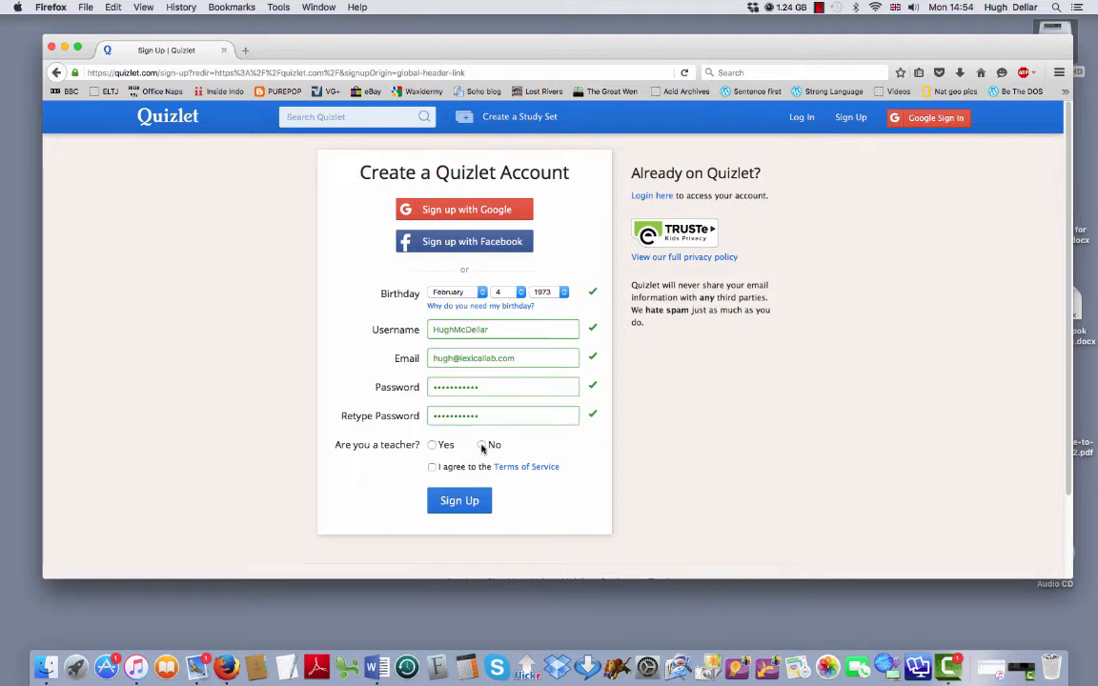
Answer No to being a teacher, accept the terms of service and submit the registration.
{"action": "left_click", "coordinate": [482, 444]}
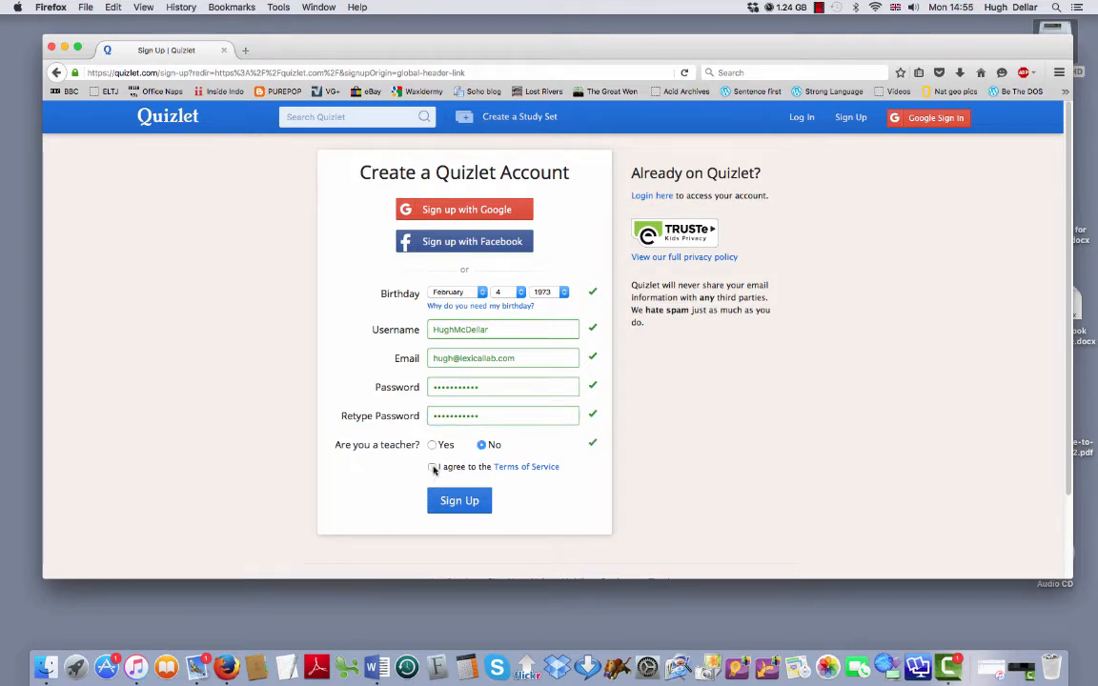
{"action": "left_click", "coordinate": [431, 467]}
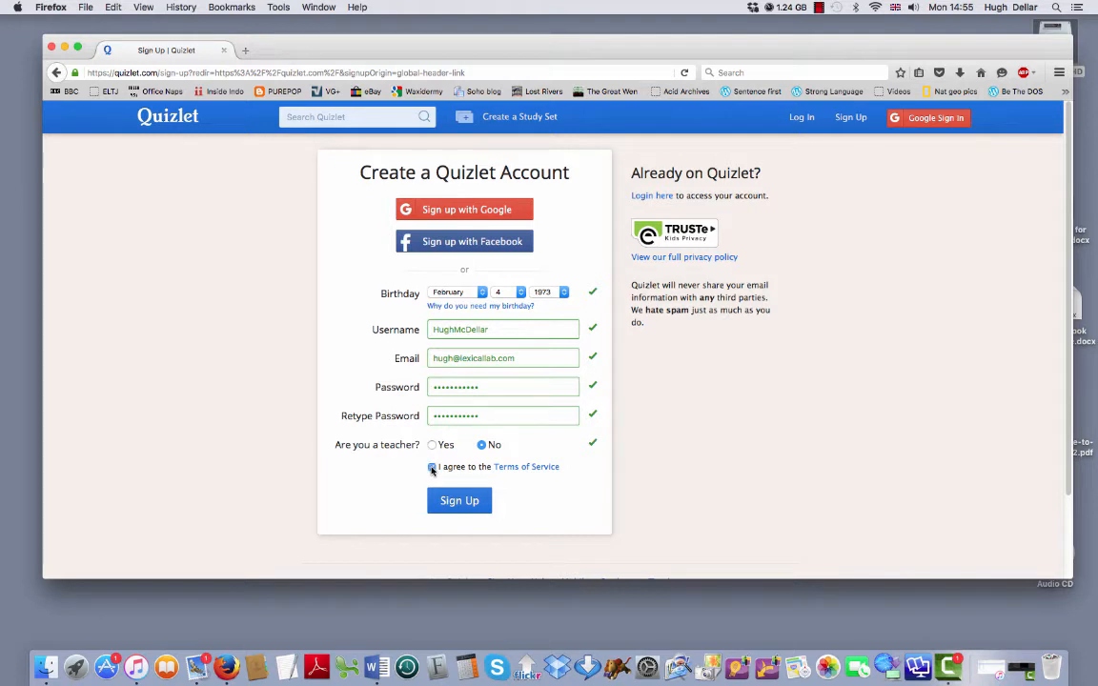
{"action": "left_click", "coordinate": [458, 499]}
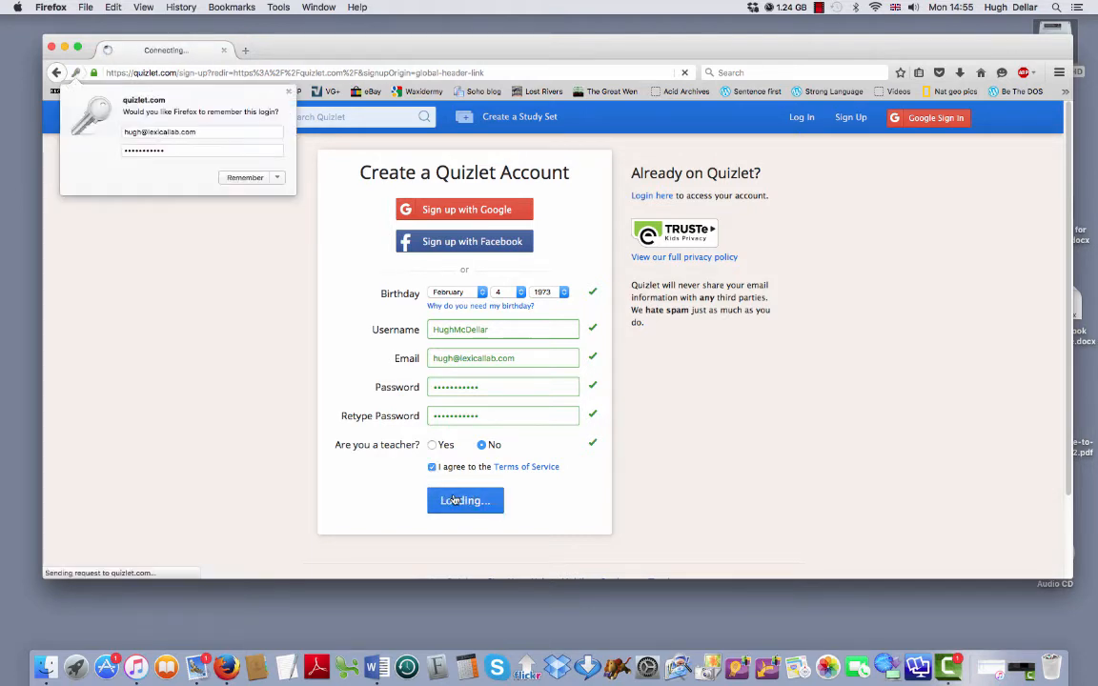
Dismiss Firefox's save-login popup and continue with free Quizlet instead of upgrading.
{"action": "left_click", "coordinate": [465, 499]}
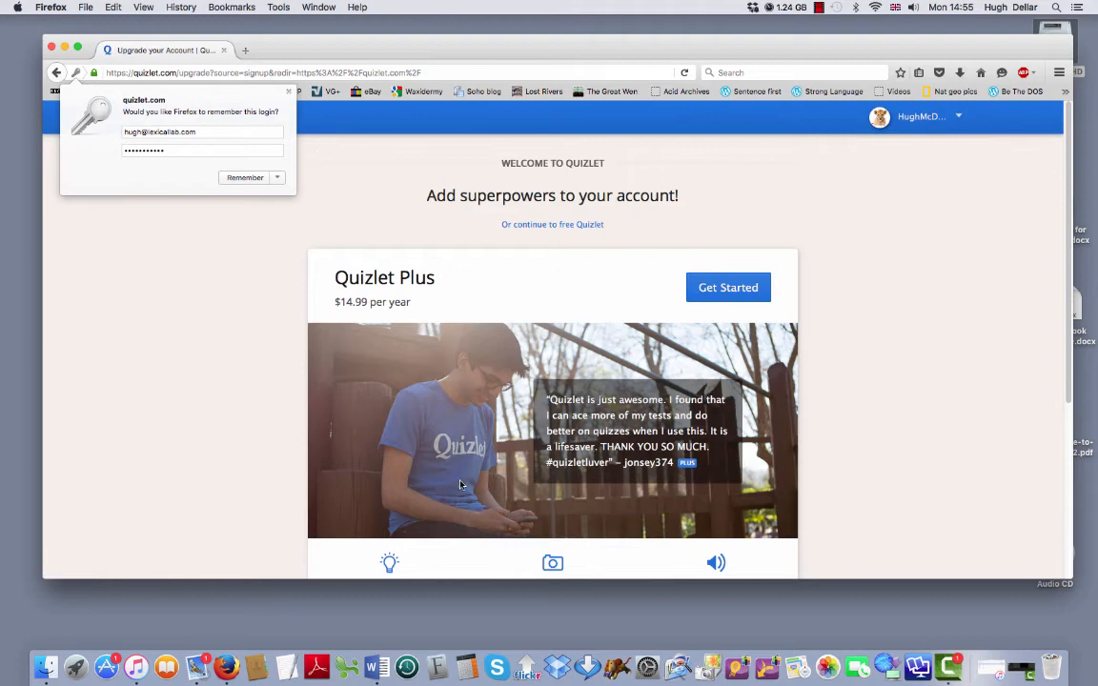
{"action": "mouse_move", "coordinate": [298, 175]}
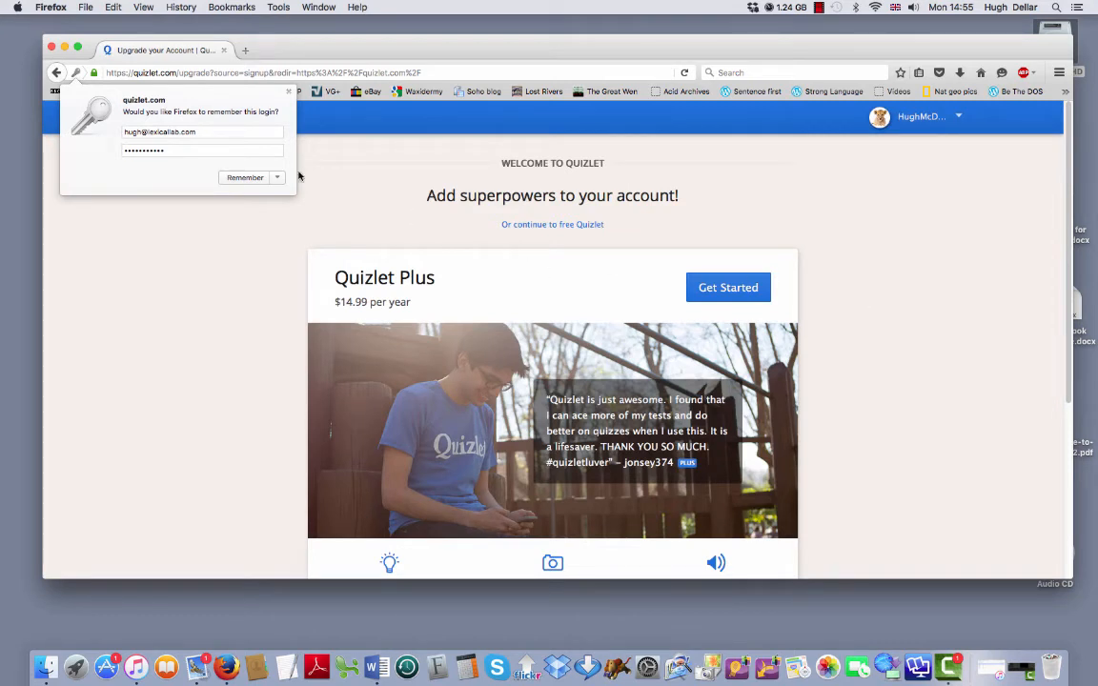
{"action": "left_click", "coordinate": [243, 178]}
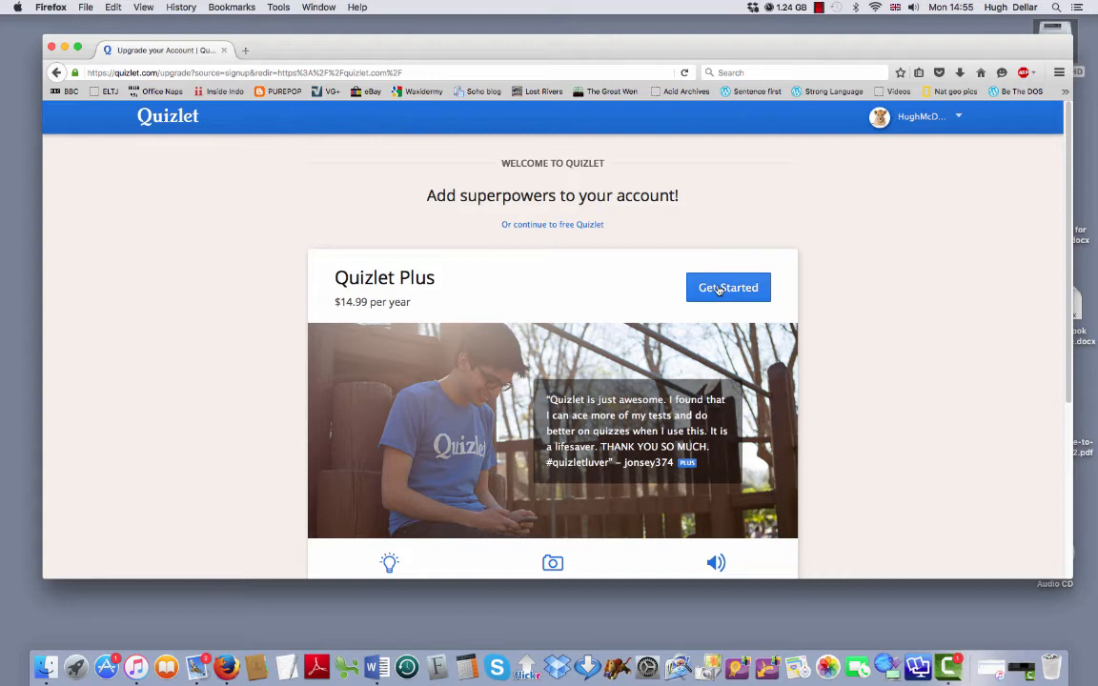
{"action": "mouse_move", "coordinate": [839, 267]}
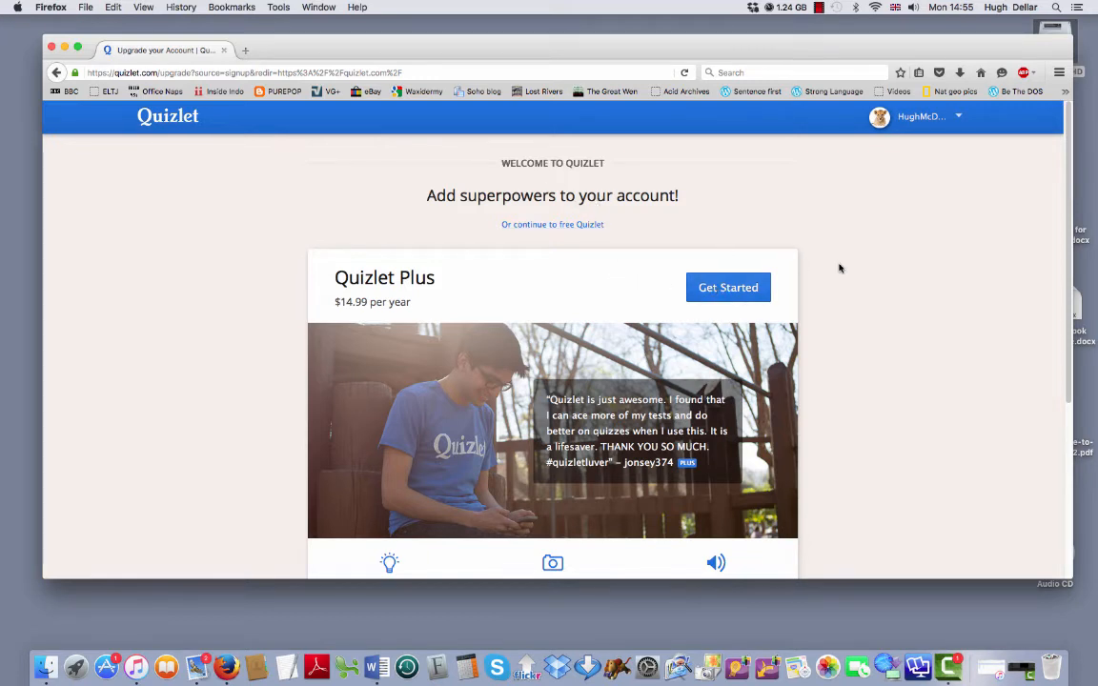
{"action": "mouse_move", "coordinate": [552, 224]}
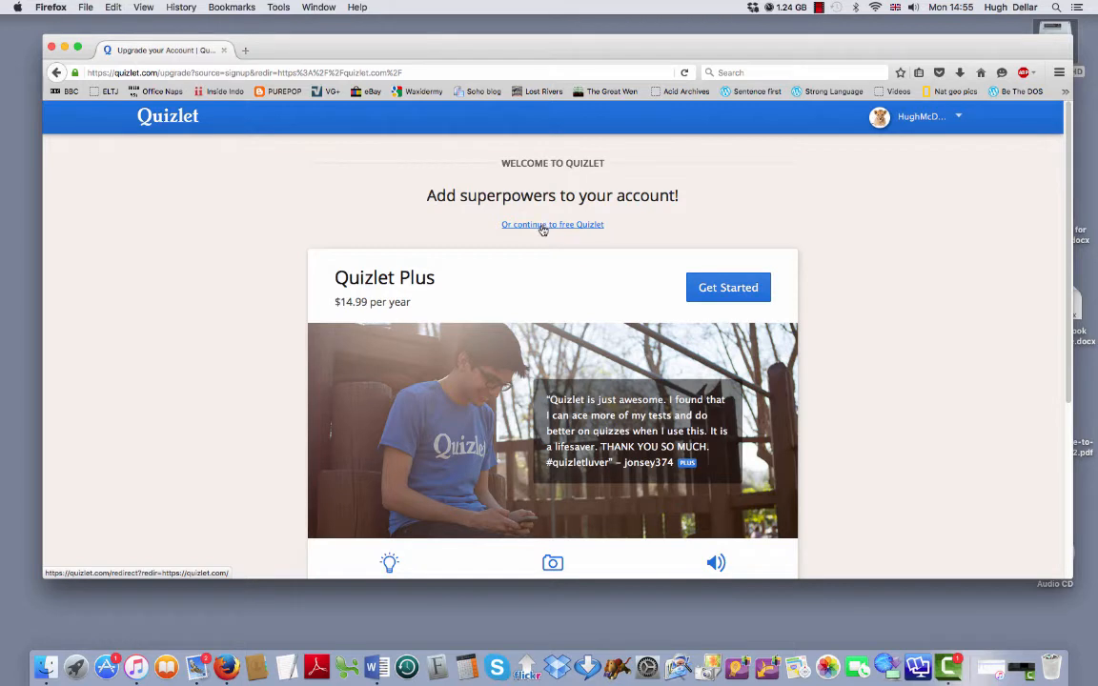
{"action": "left_click", "coordinate": [553, 225]}
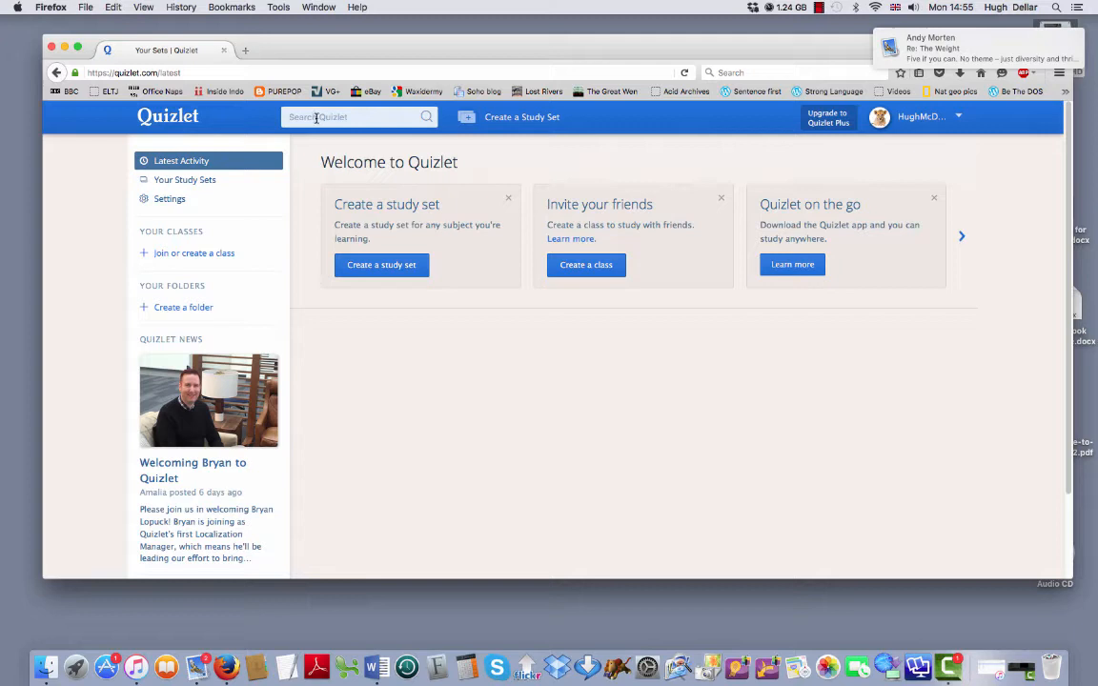
Search Quizlet for the Outcomes Elementary study set.
{"action": "left_click", "coordinate": [358, 117]}
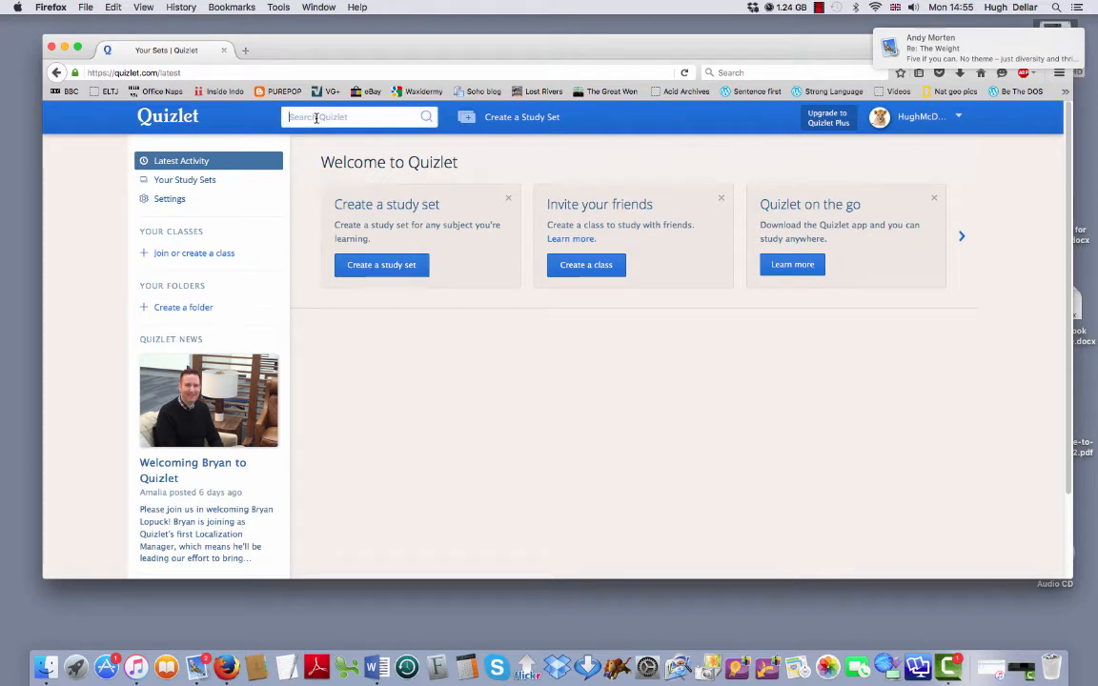
{"action": "type", "text": "Qu"}
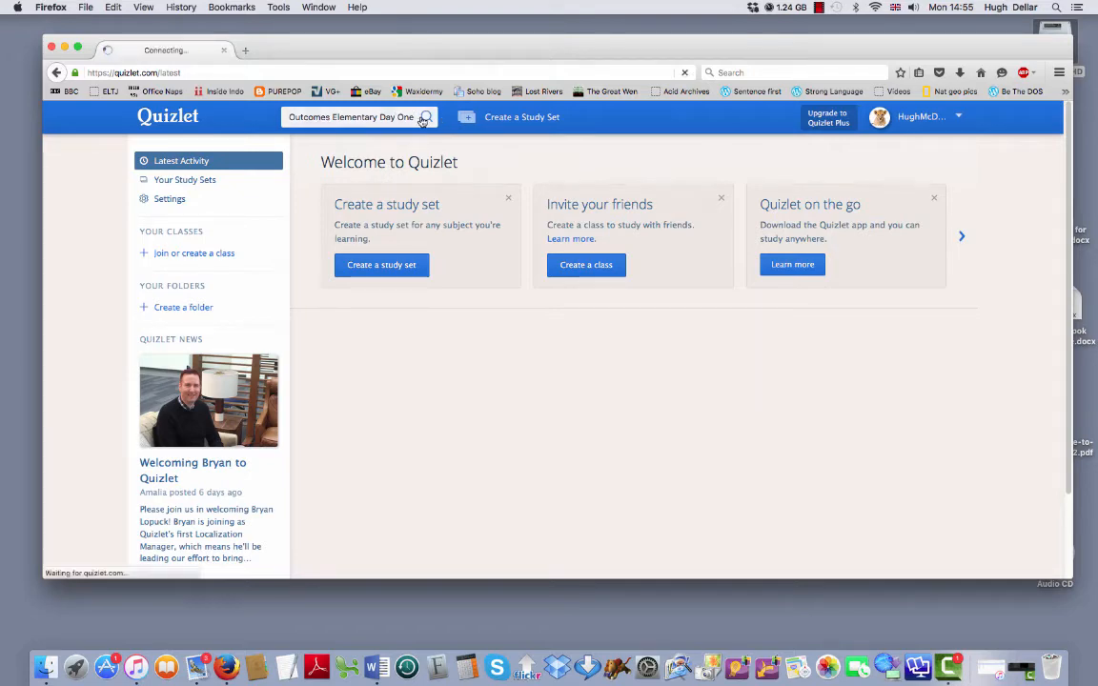
{"action": "left_click", "coordinate": [423, 116]}
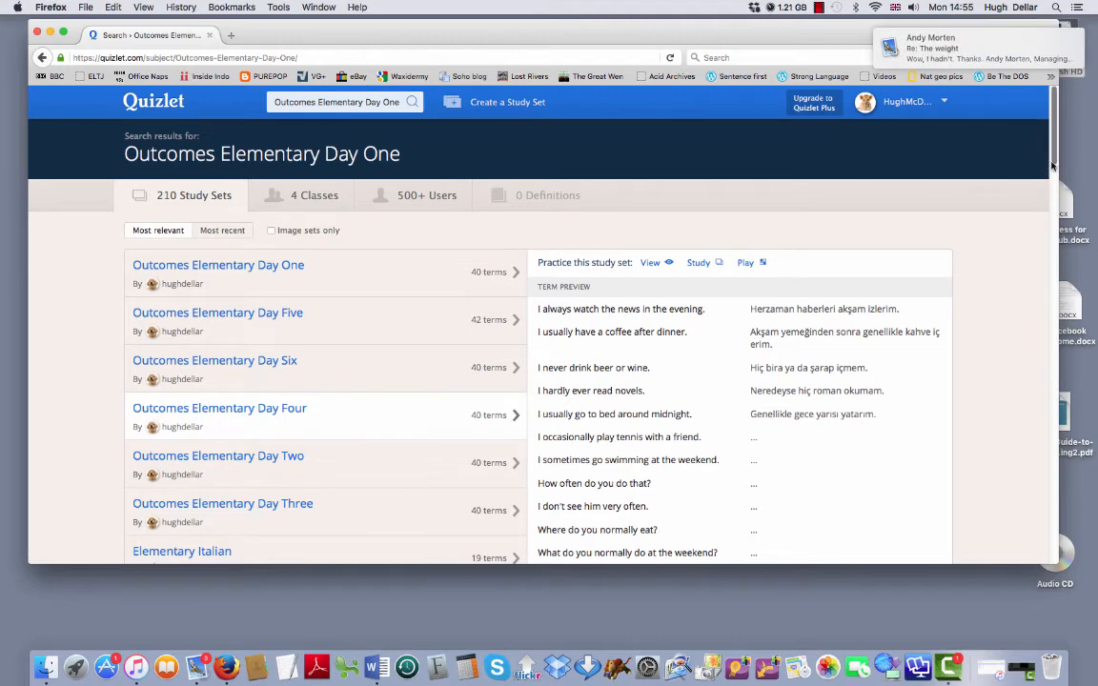
Pick the Outcomes Elementary Day Two set from the search results.
{"action": "scroll", "scroll_direction": "down", "scroll_amount": 3}
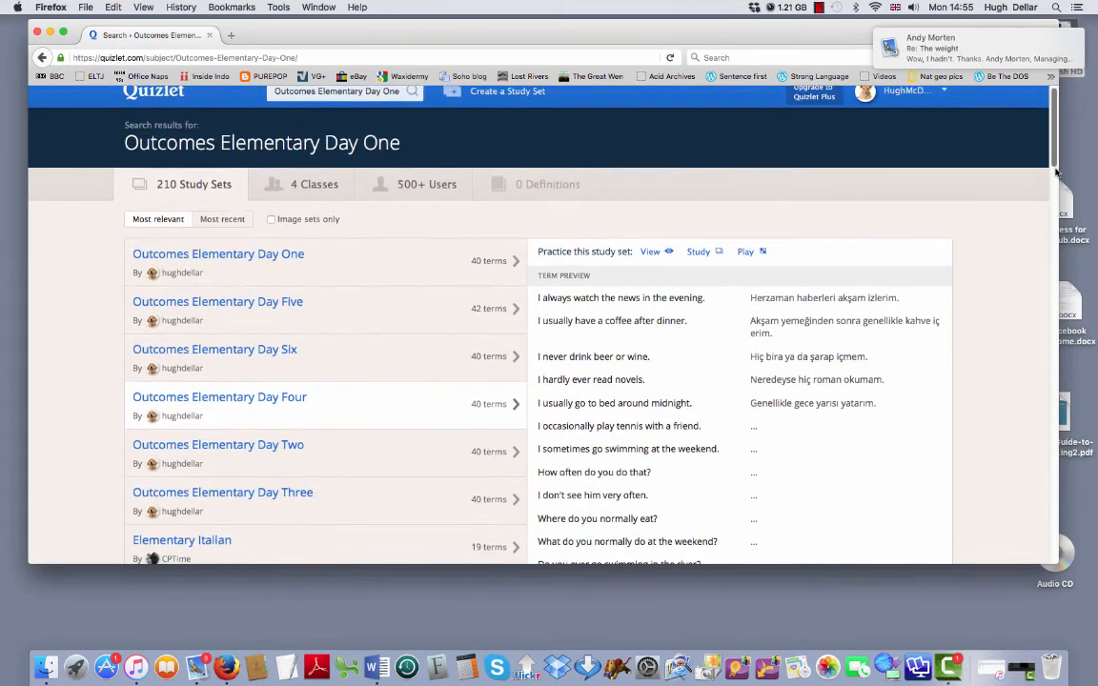
{"action": "scroll", "scroll_direction": "down", "scroll_amount": 3}
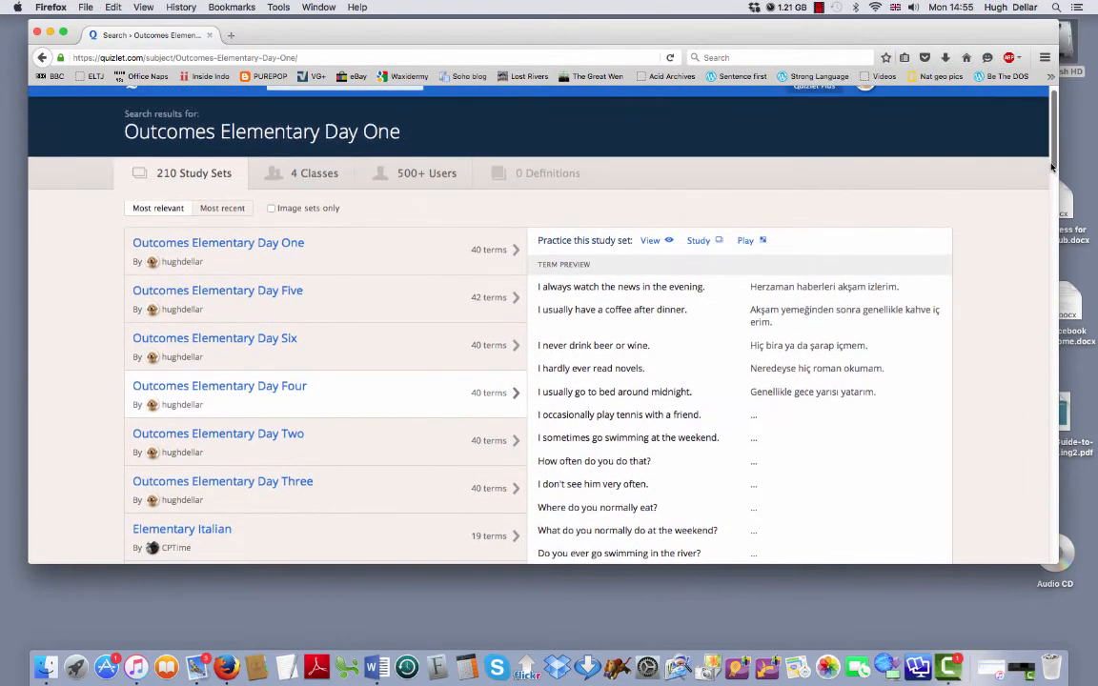
{"action": "left_click", "coordinate": [217, 434]}
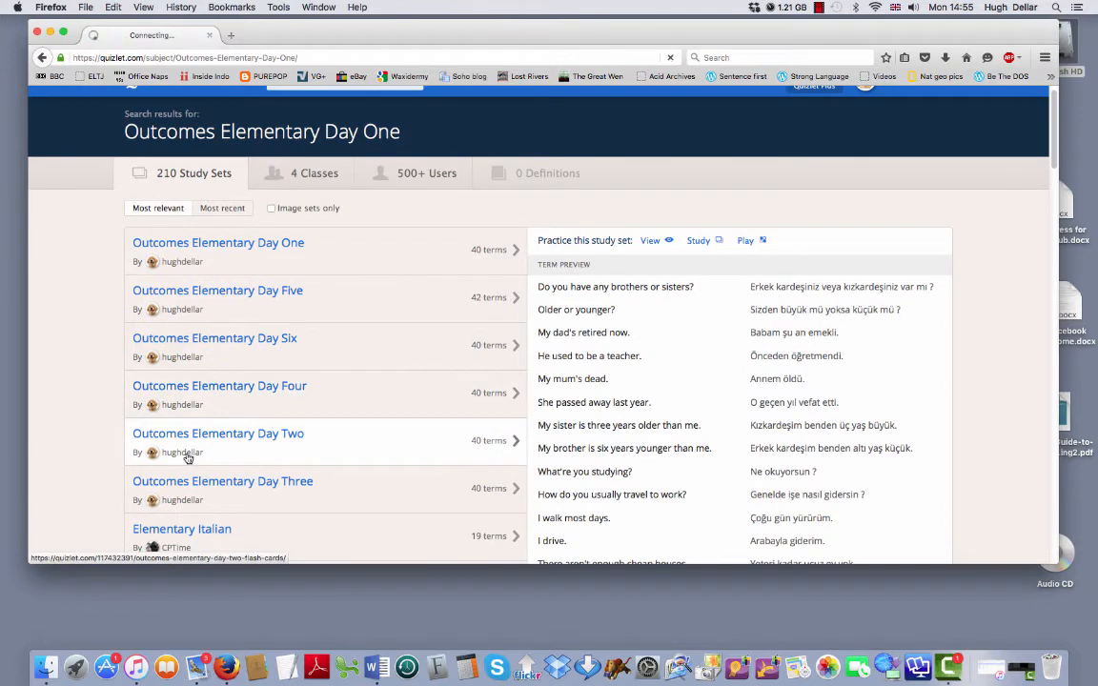
{"action": "left_click", "coordinate": [217, 435]}
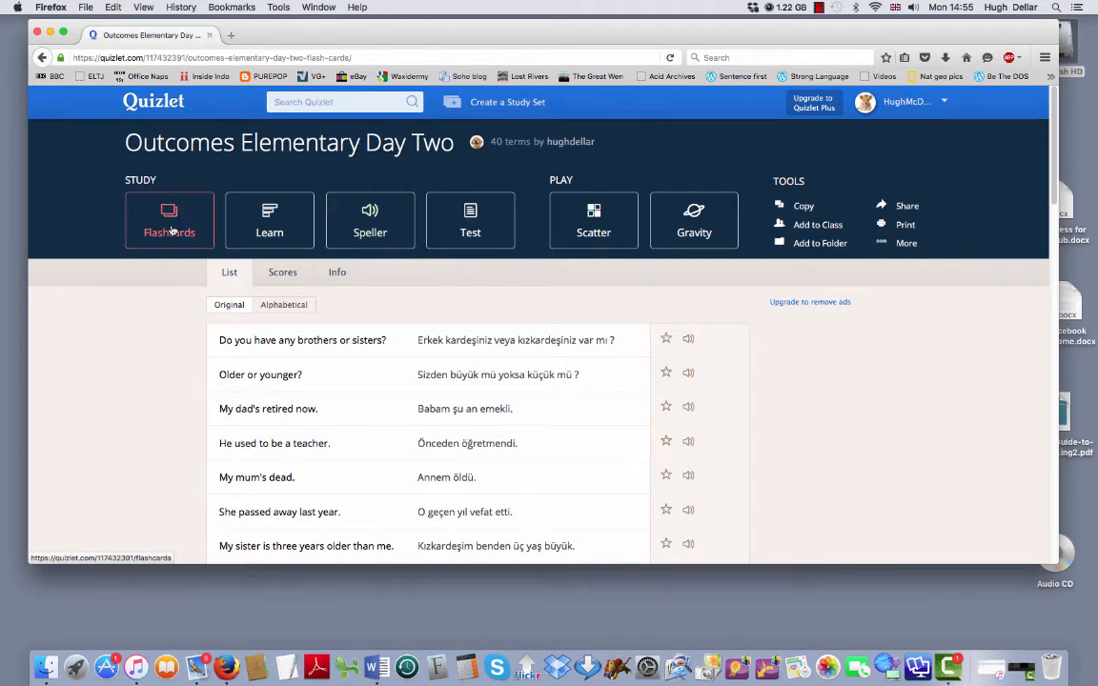
Study the Day Two set as flashcards, flipping cards to English and advancing.
{"action": "left_click", "coordinate": [168, 221]}
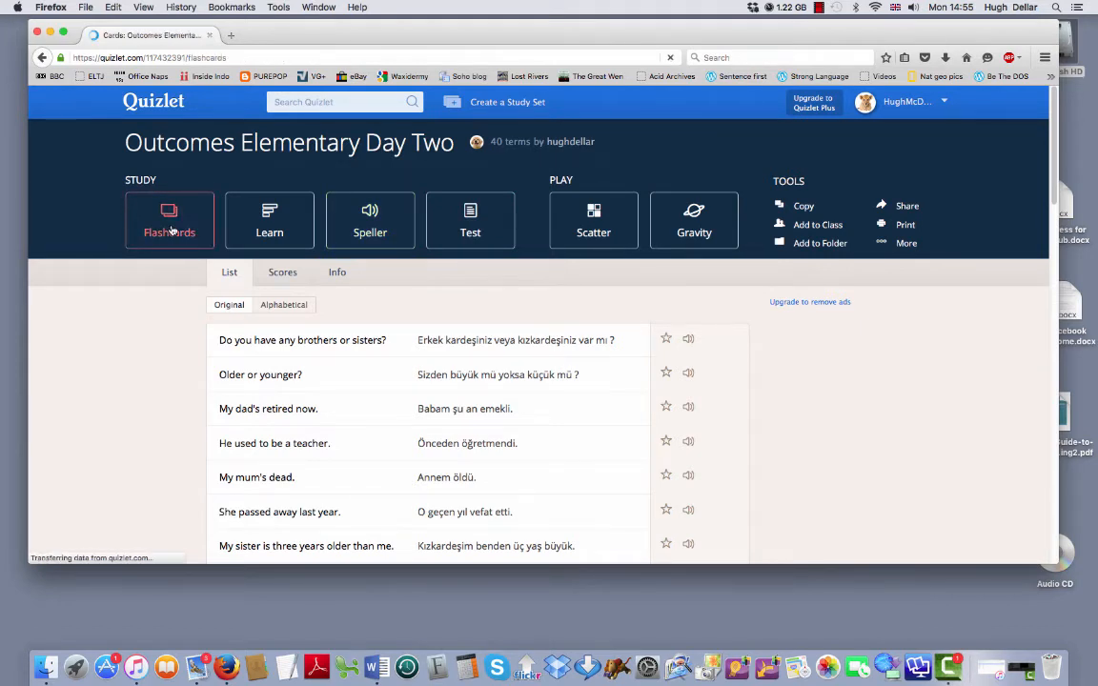
{"action": "left_click", "coordinate": [168, 221]}
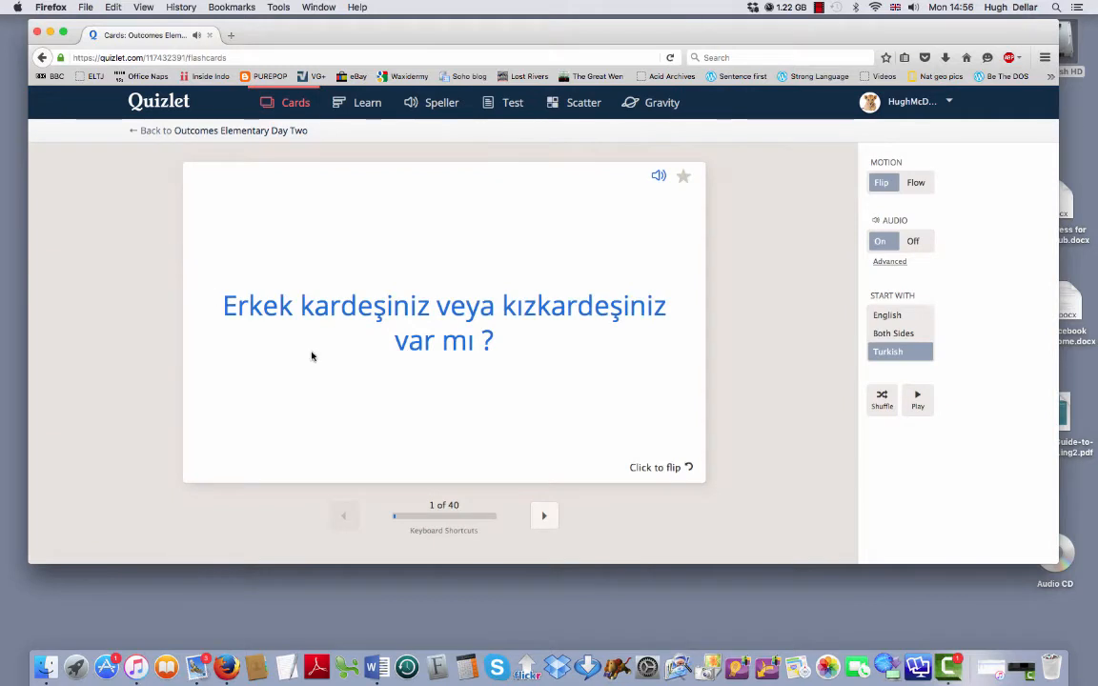
{"action": "mouse_move", "coordinate": [175, 382]}
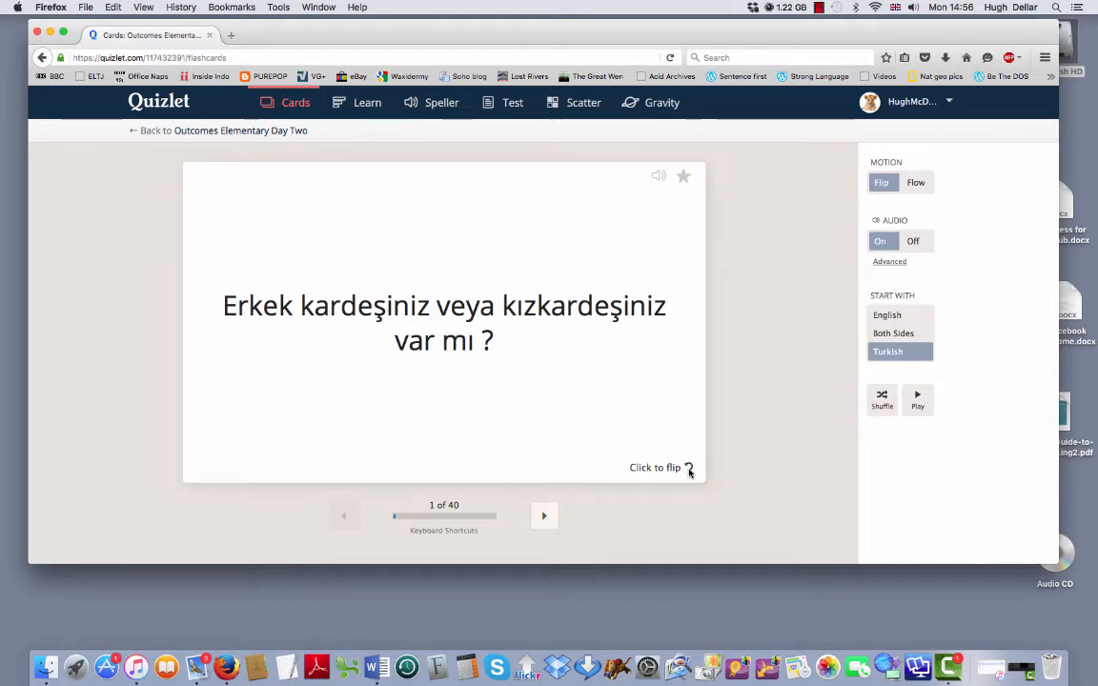
{"action": "left_click", "coordinate": [442, 324]}
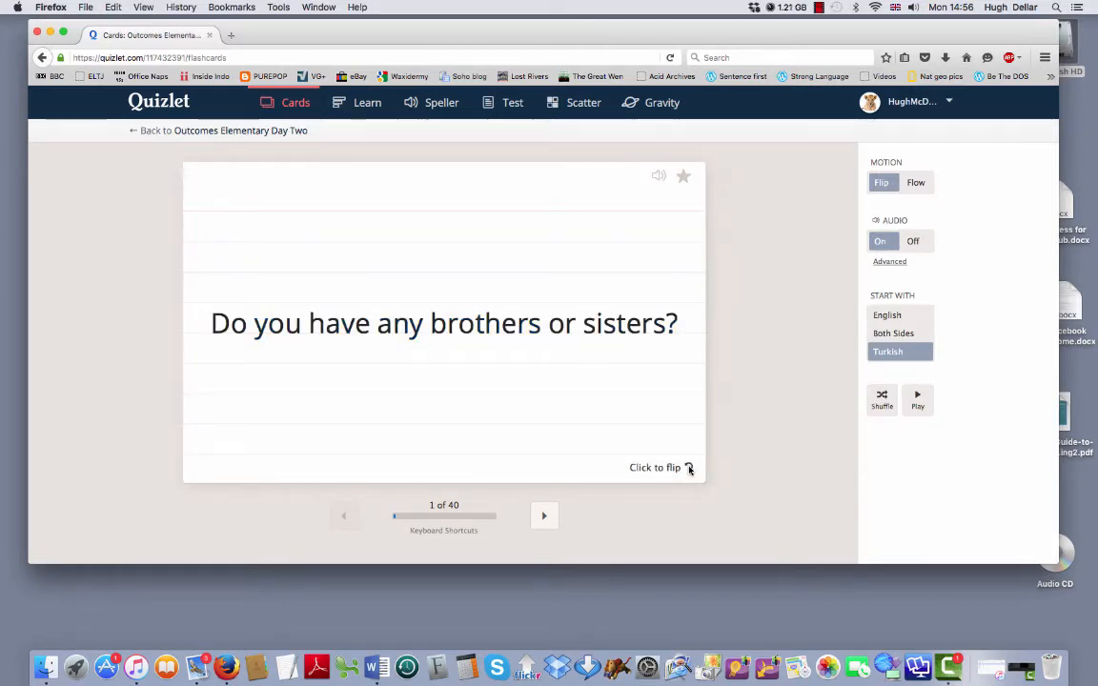
{"action": "left_click", "coordinate": [442, 323]}
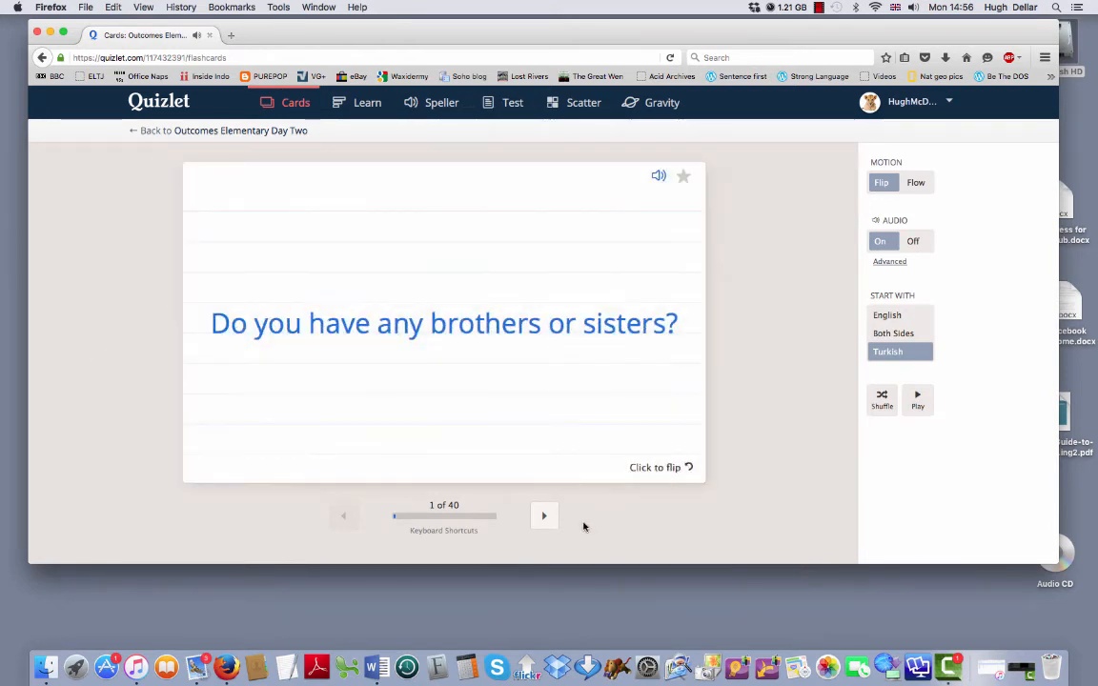
{"action": "left_click", "coordinate": [545, 514]}
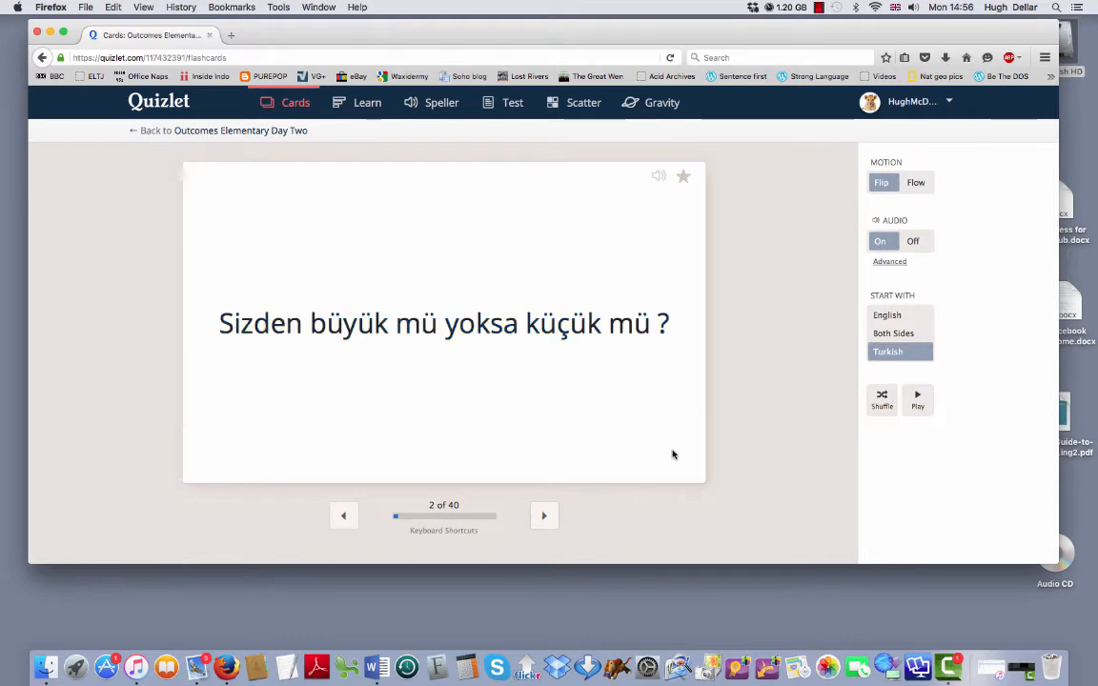
{"action": "left_click", "coordinate": [658, 175]}
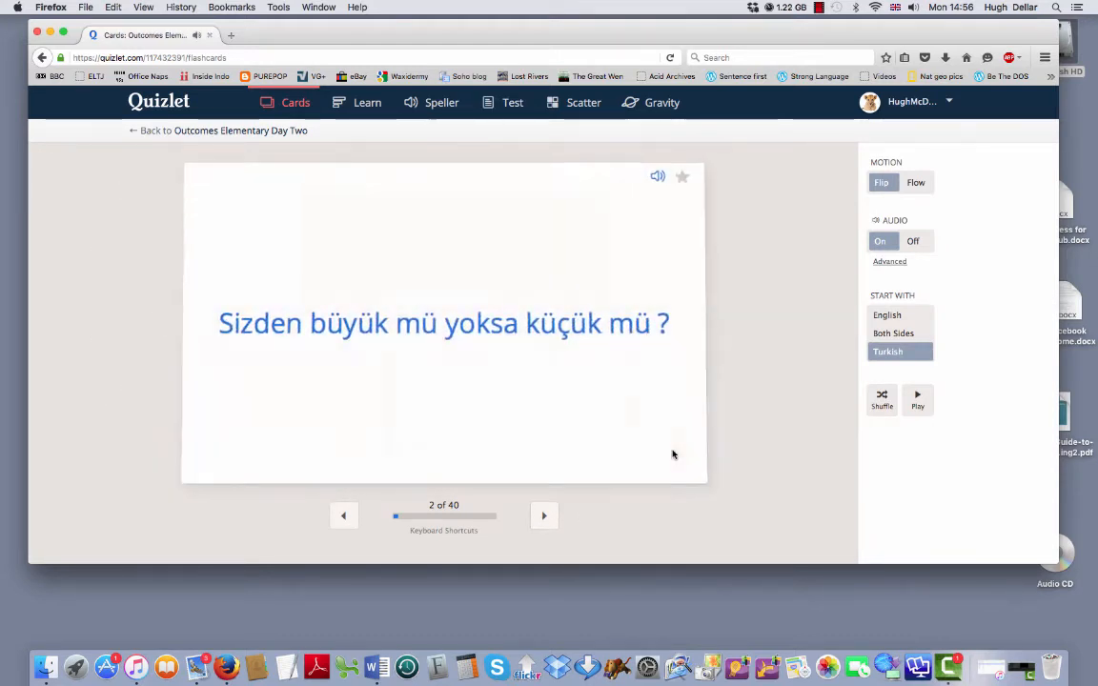
{"action": "left_click", "coordinate": [442, 322]}
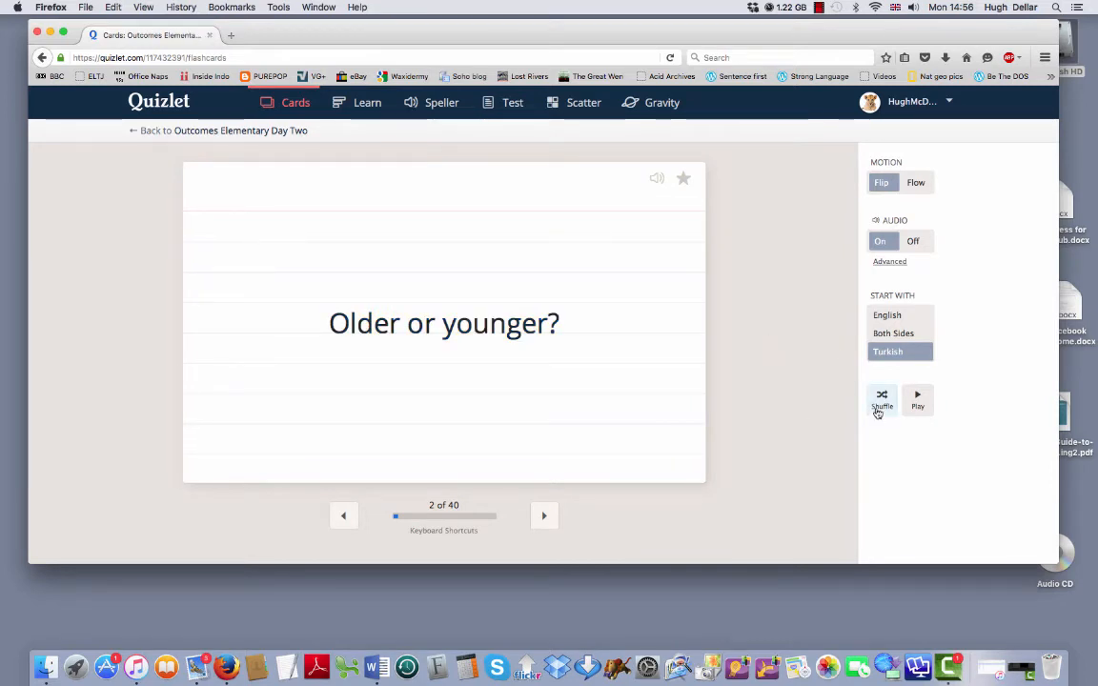
Shuffle the cards, try starting with English, then return to Turkish first.
{"action": "left_click", "coordinate": [881, 398]}
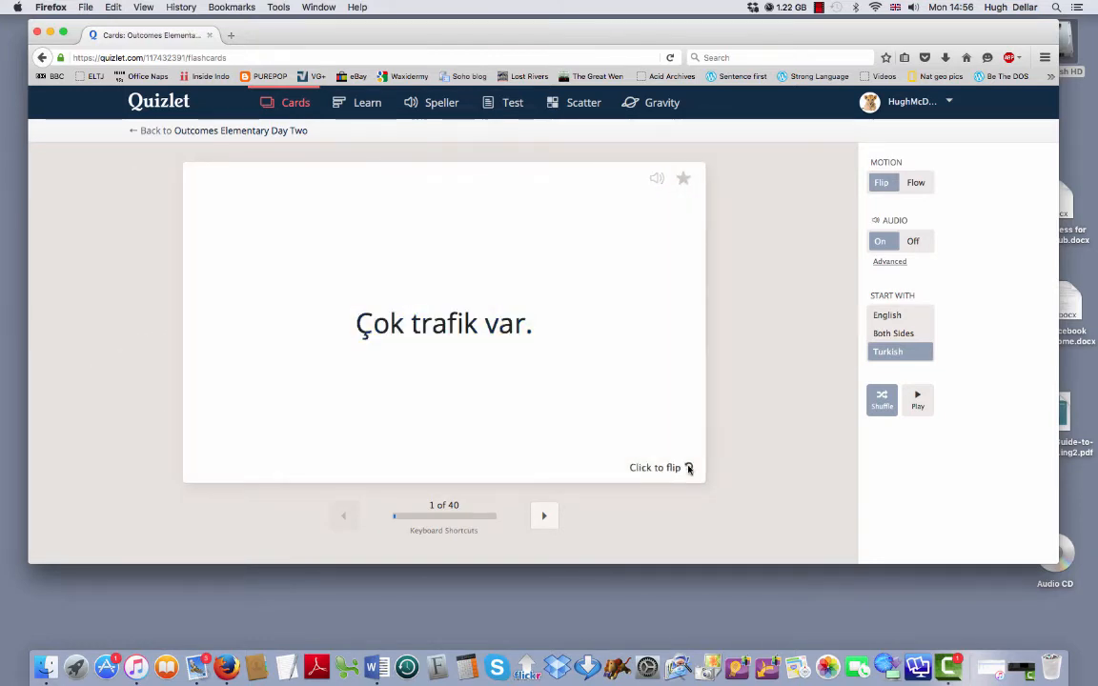
{"action": "left_click", "coordinate": [442, 324]}
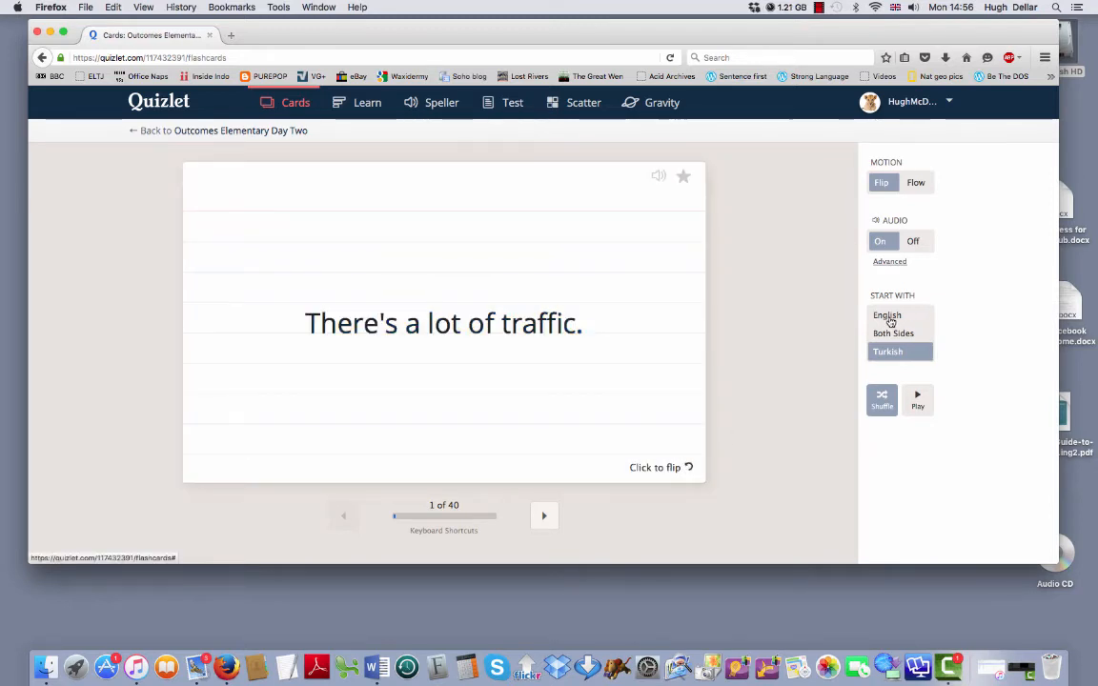
{"action": "left_click", "coordinate": [887, 316]}
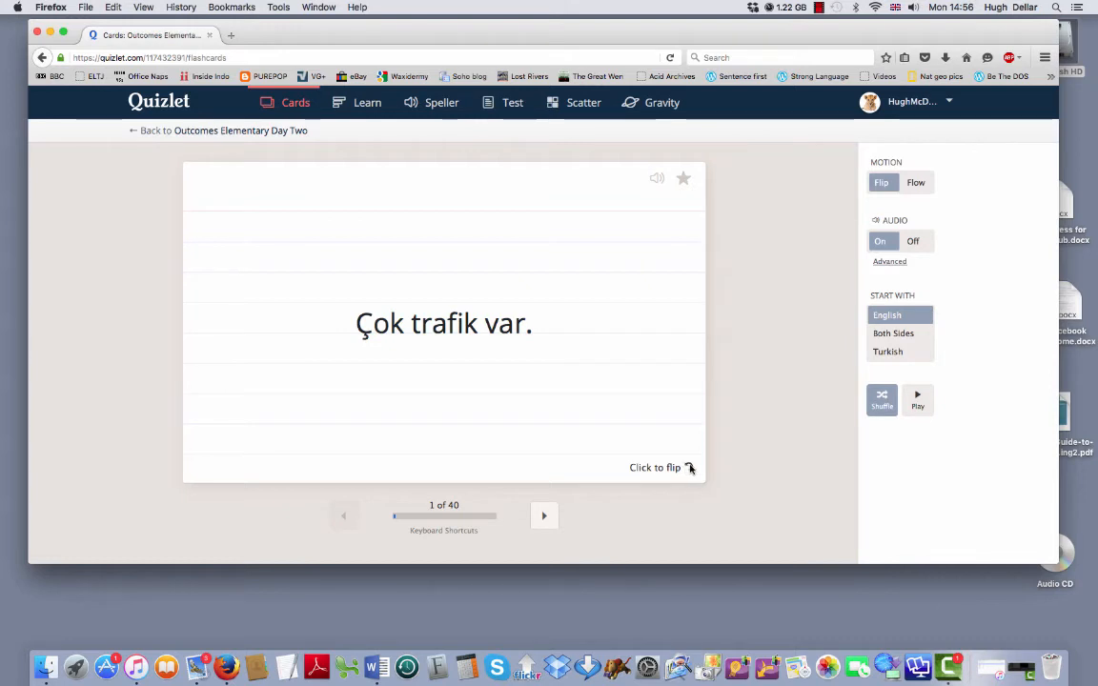
{"action": "mouse_move", "coordinate": [884, 359]}
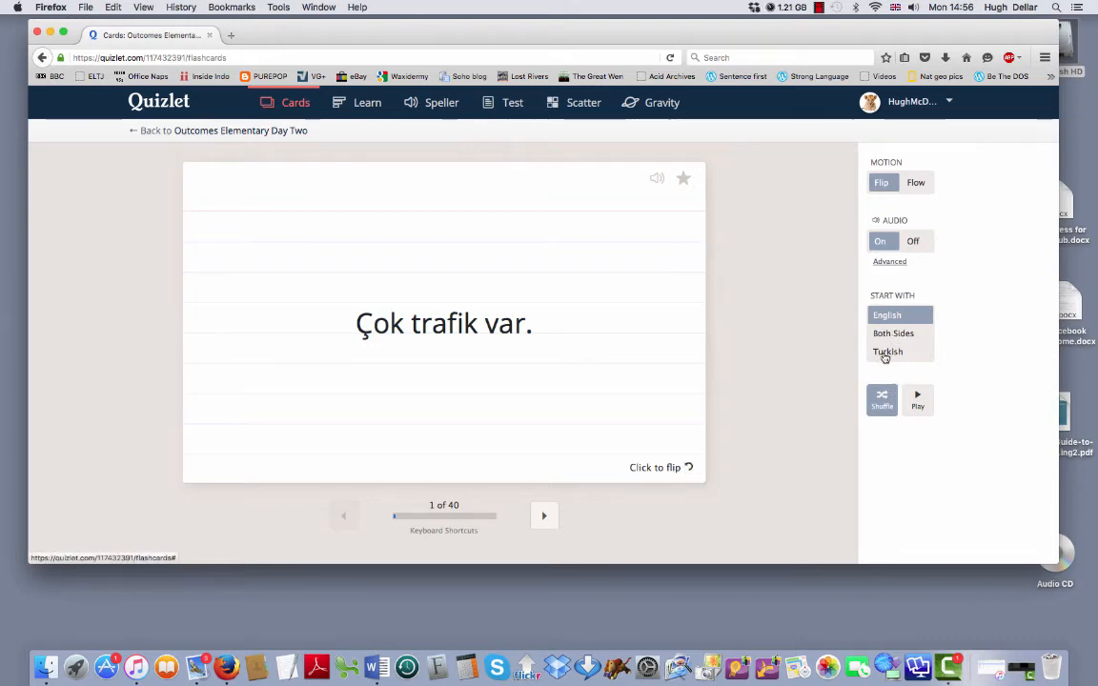
{"action": "left_click", "coordinate": [889, 351]}
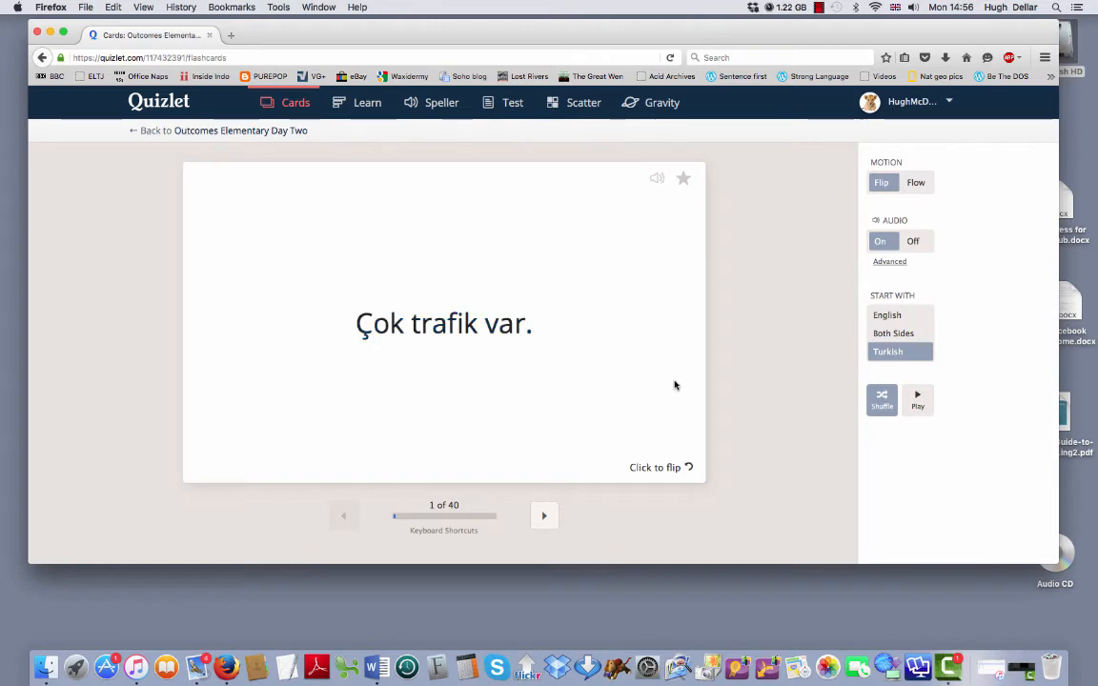
{"action": "mouse_move", "coordinate": [720, 484]}
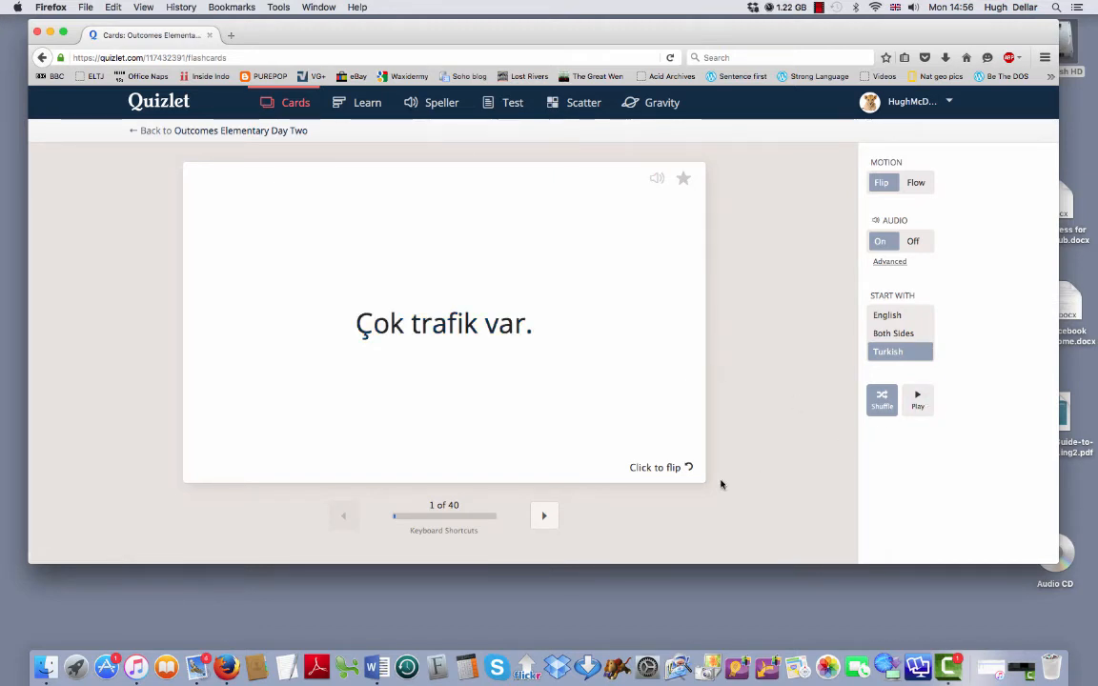
{"action": "left_click", "coordinate": [545, 515]}
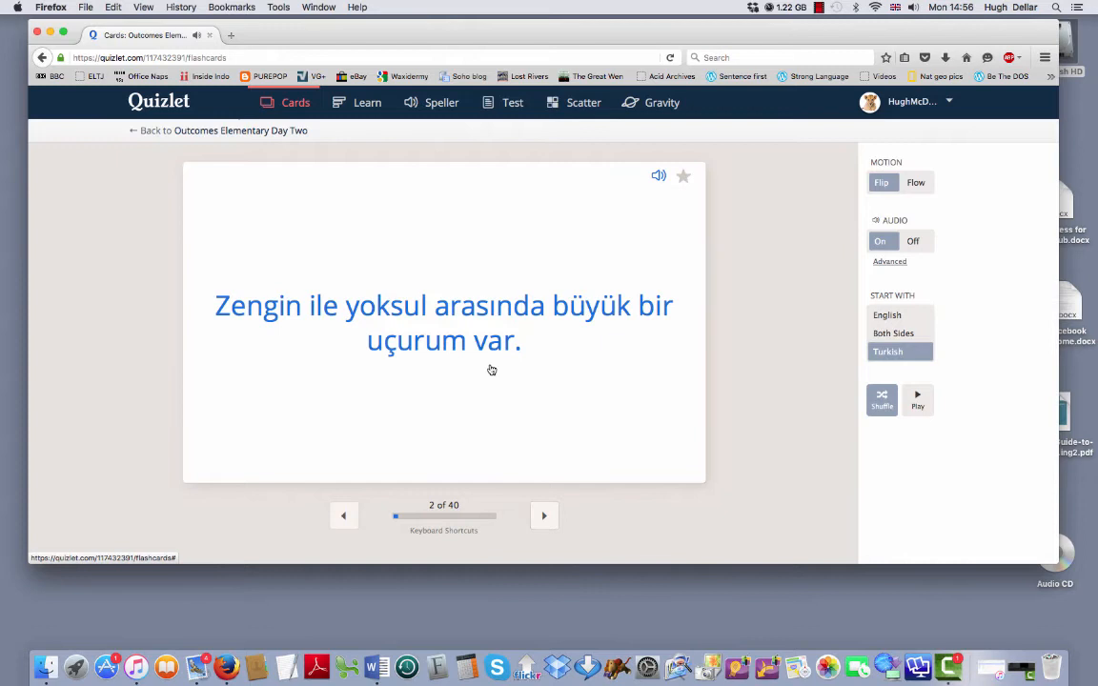
Move the set into the Learn exercise, then on toward spelling practice.
{"action": "left_click", "coordinate": [366, 103]}
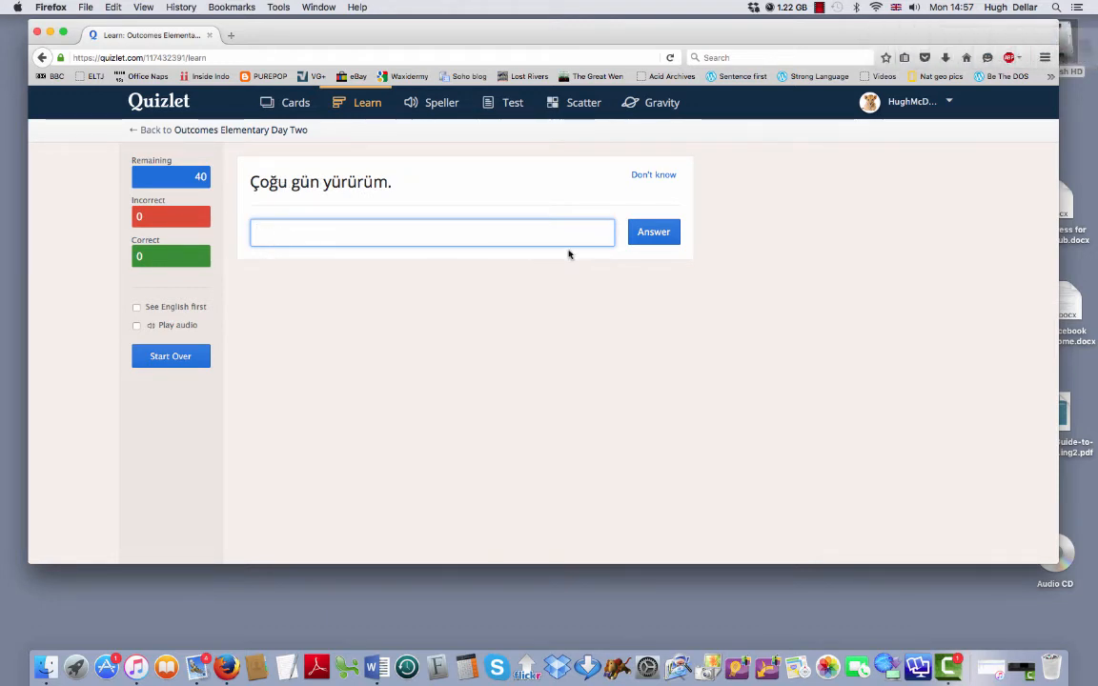
{"action": "mouse_move", "coordinate": [442, 103]}
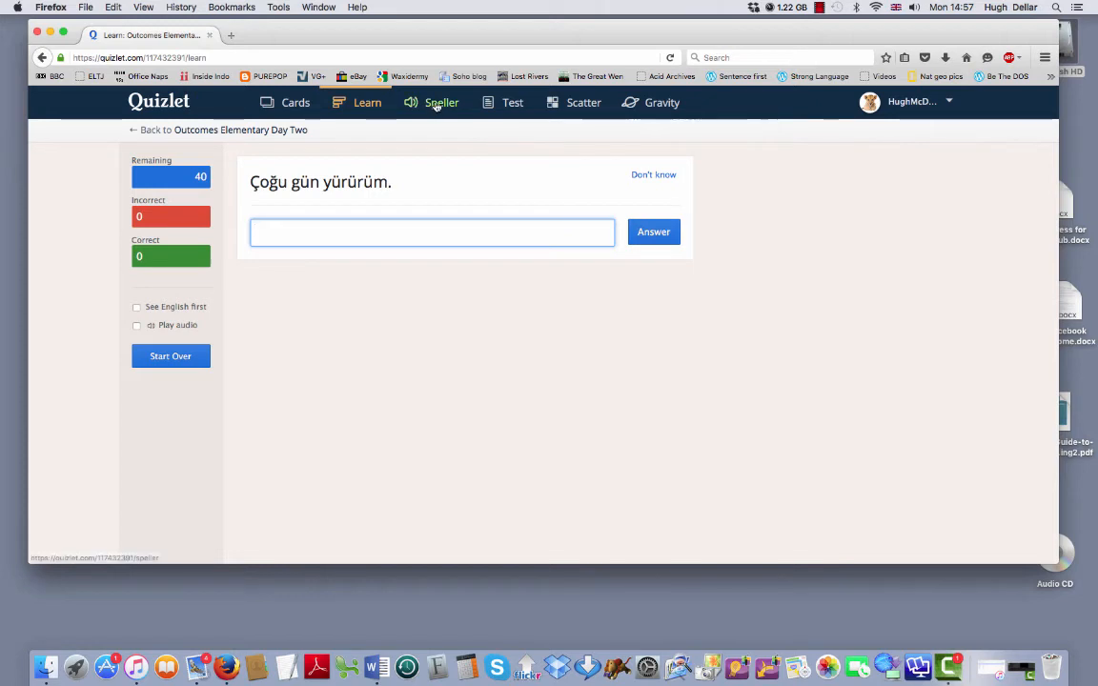
{"action": "left_click", "coordinate": [442, 103]}
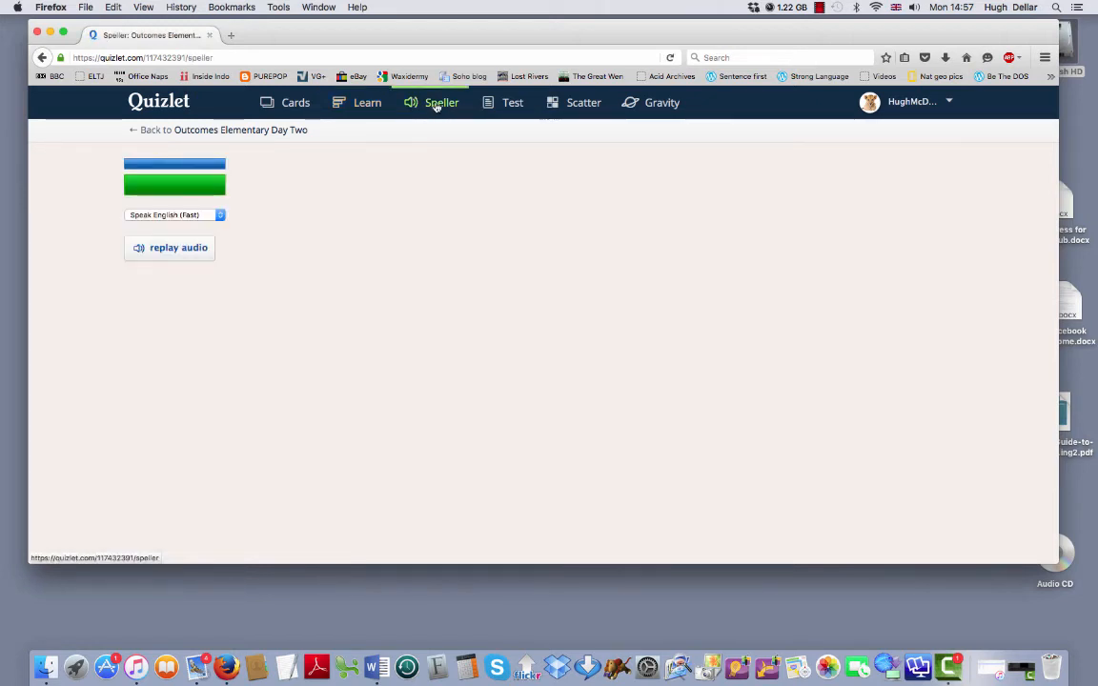
Replay the first Speller prompt and answer it with 'Do you like dancing?'.
{"action": "left_click", "coordinate": [443, 103]}
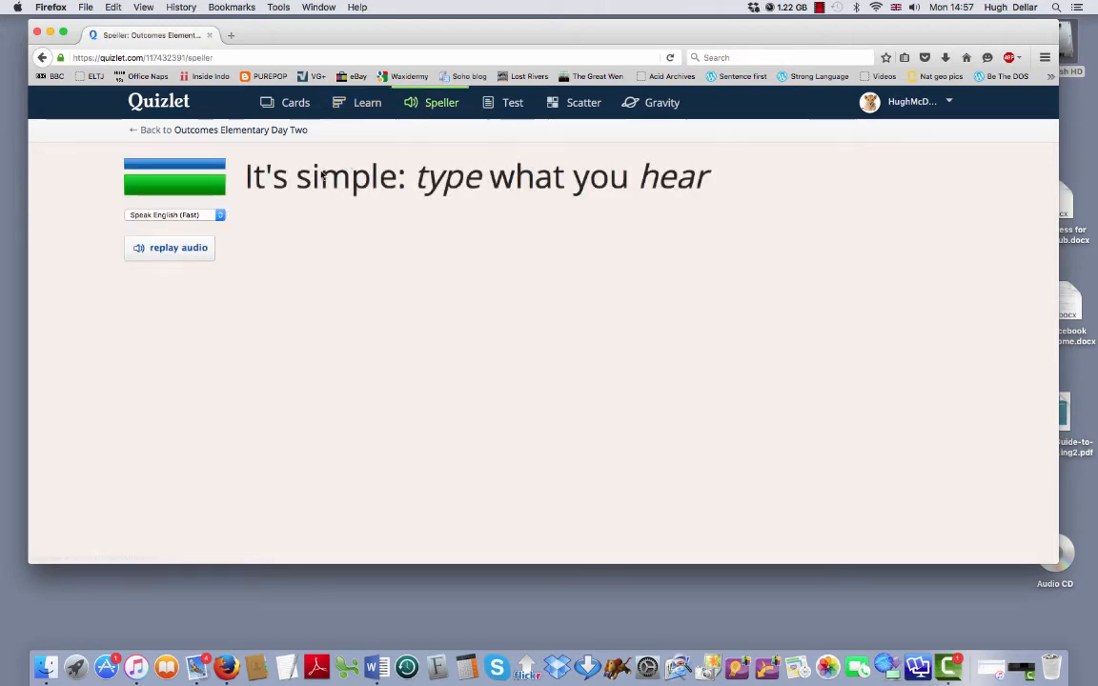
{"action": "left_click", "coordinate": [169, 247]}
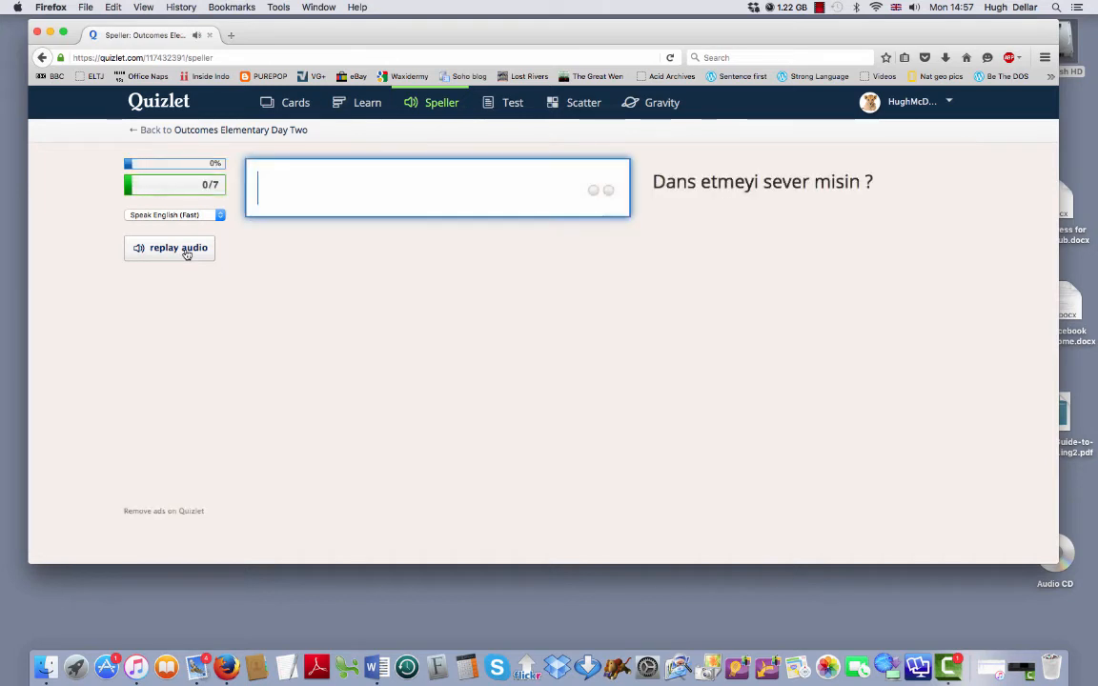
{"action": "type", "text": "D"}
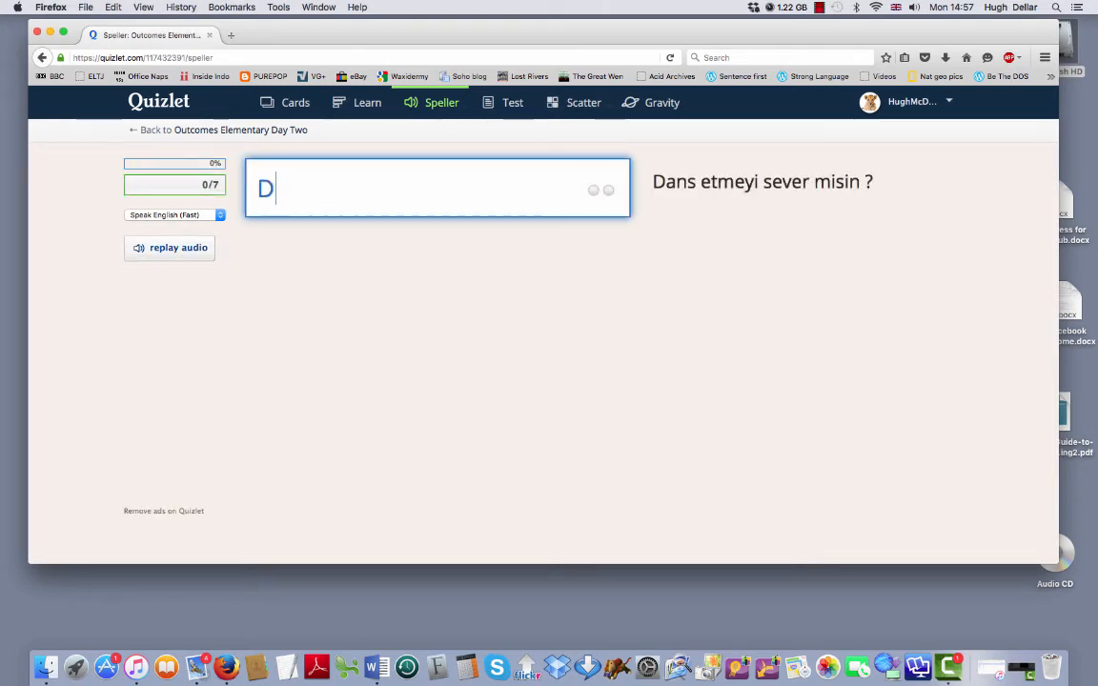
{"action": "type", "text": "o you like d"}
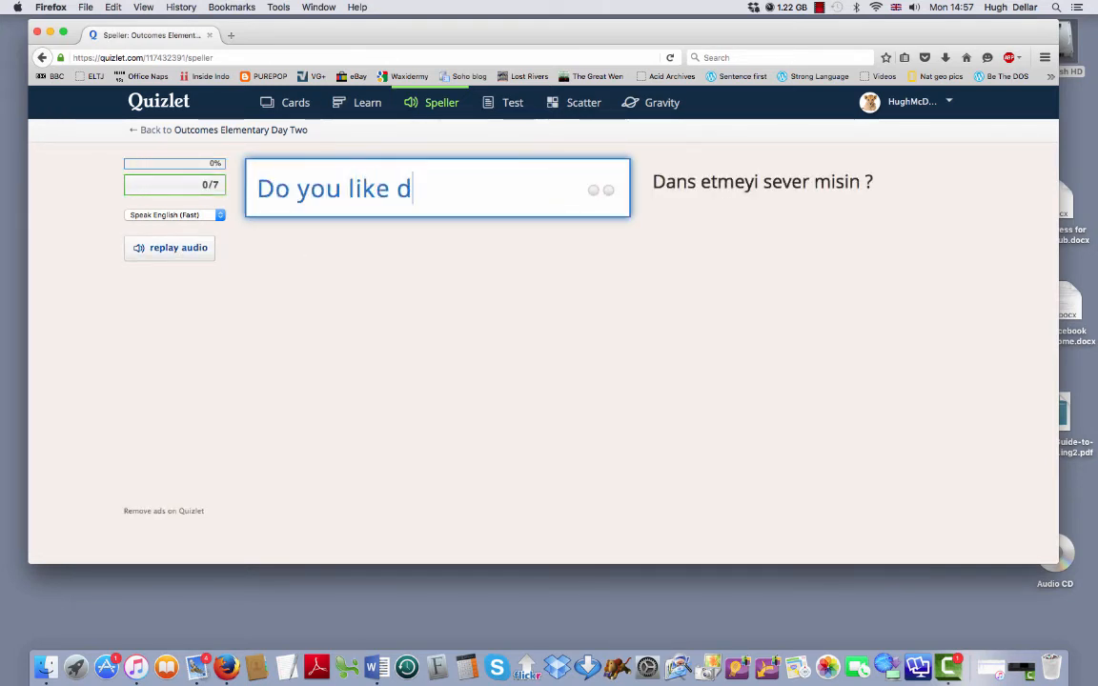
{"action": "type", "text": "ancing?"}
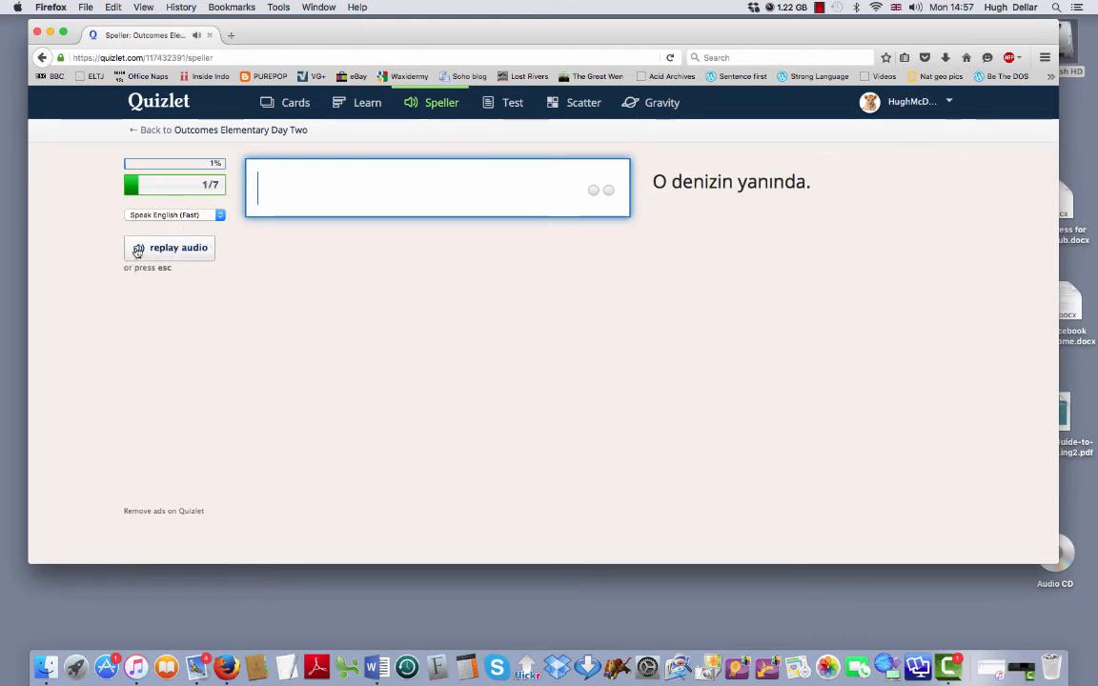
{"action": "mouse_move", "coordinate": [583, 103]}
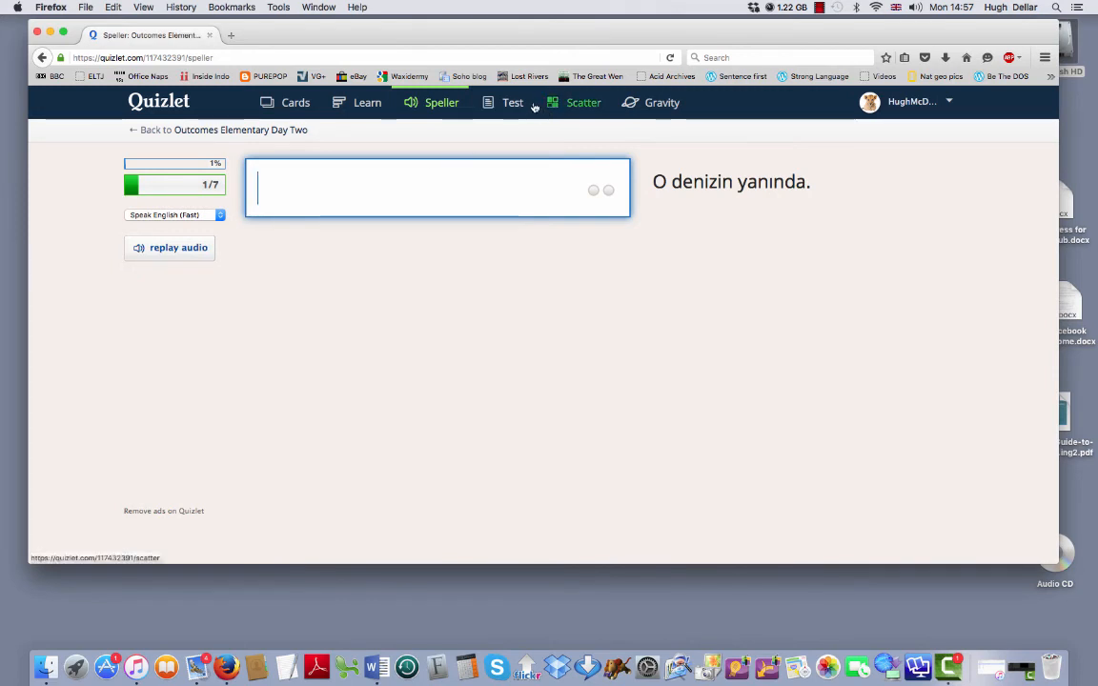
View the Day Two practice test, then head back toward the flashcards.
{"action": "left_click", "coordinate": [513, 103]}
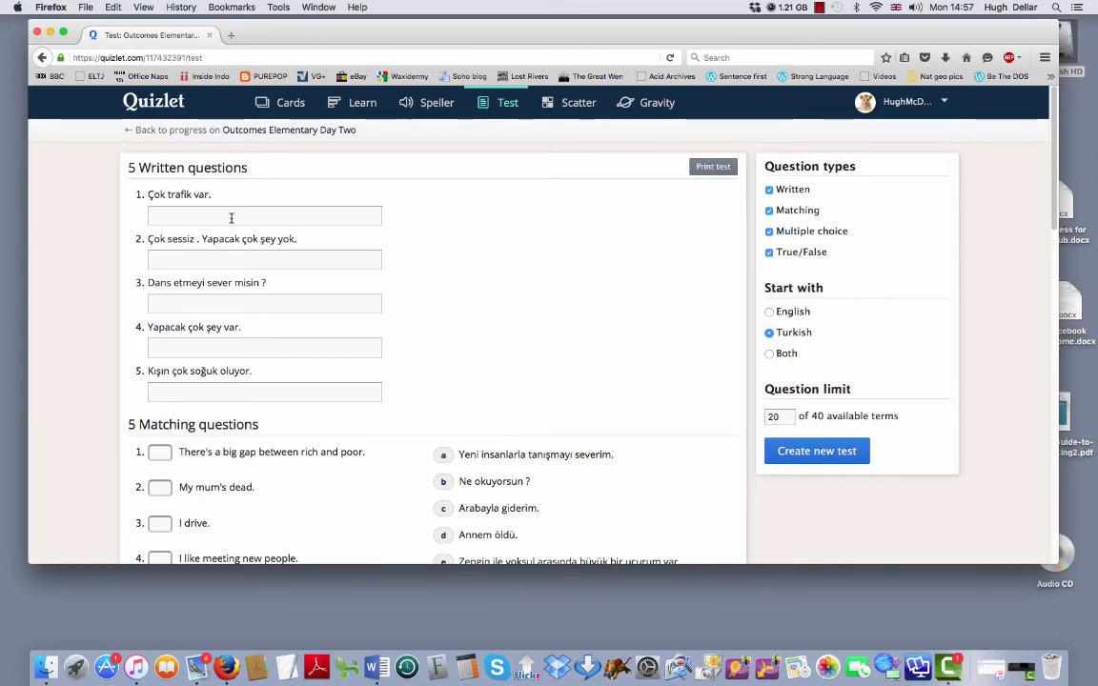
{"action": "mouse_move", "coordinate": [655, 190]}
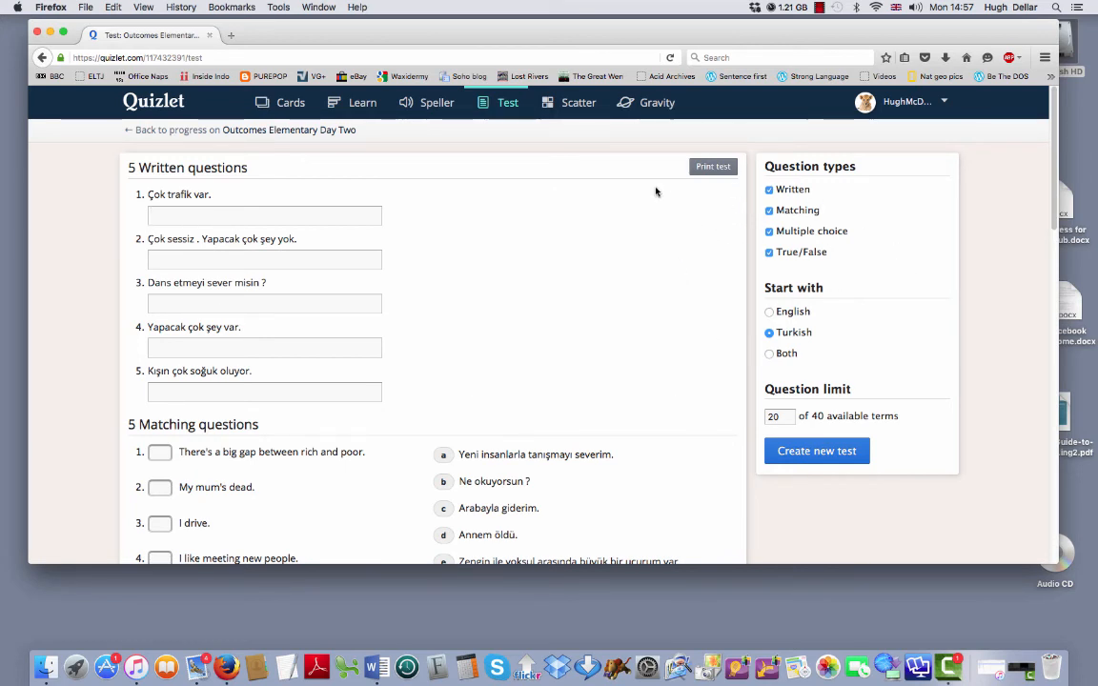
{"action": "left_click", "coordinate": [290, 103]}
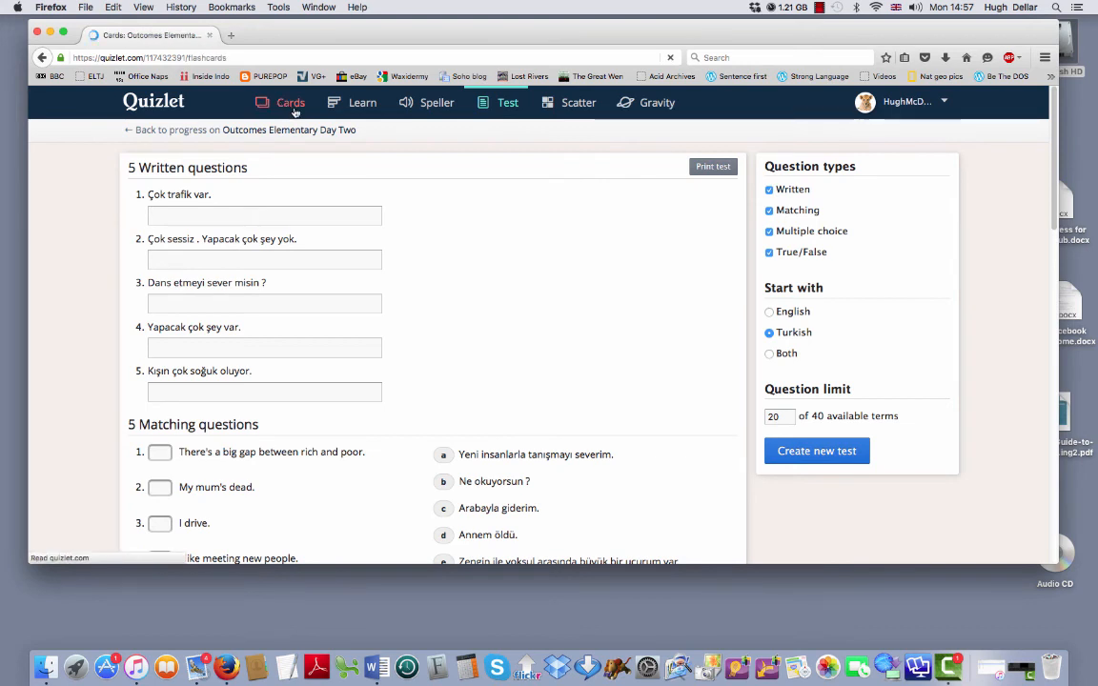
Return to the flashcards, turn TTS audio off and advance to the next card.
{"action": "left_click", "coordinate": [290, 103]}
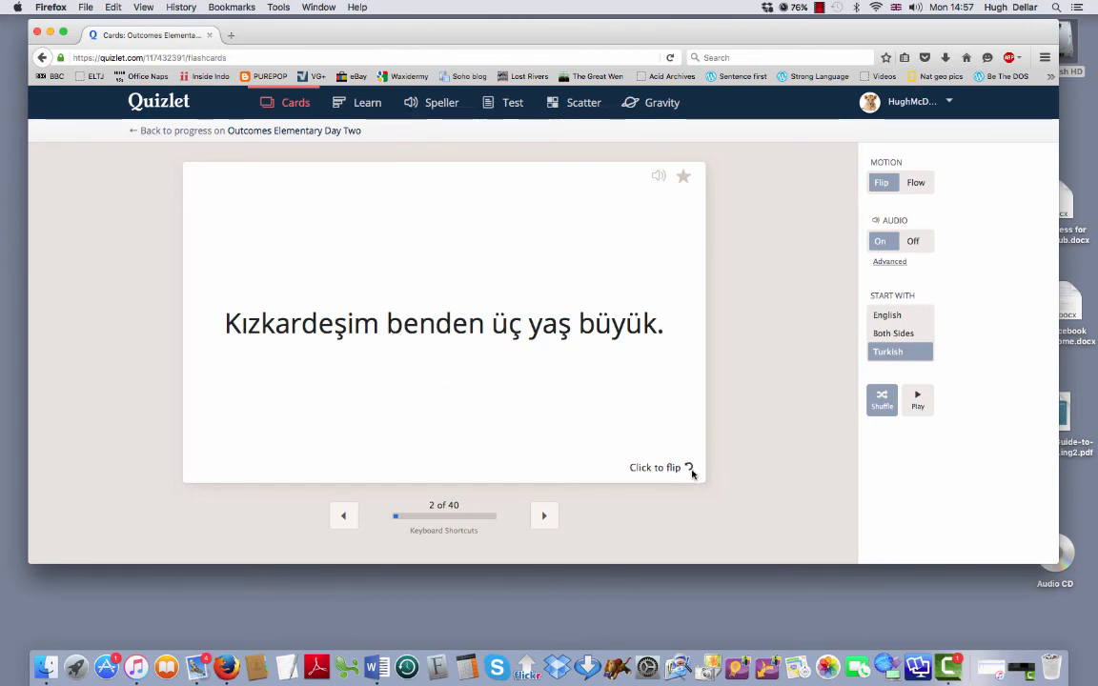
{"action": "left_click", "coordinate": [442, 324]}
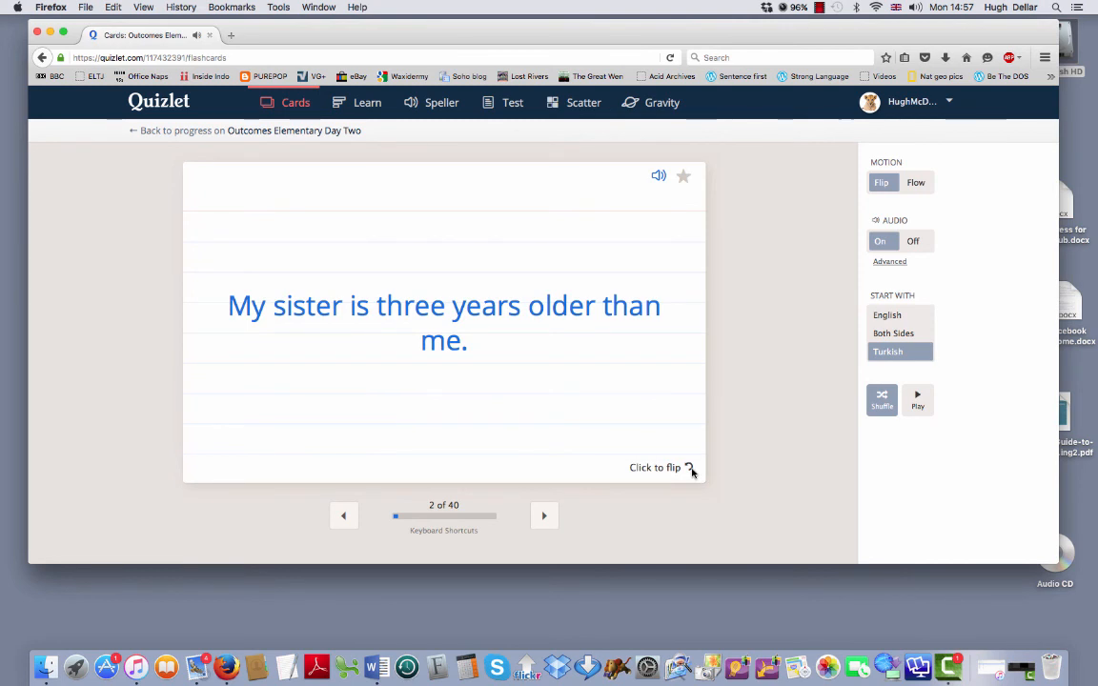
{"action": "left_click", "coordinate": [911, 240]}
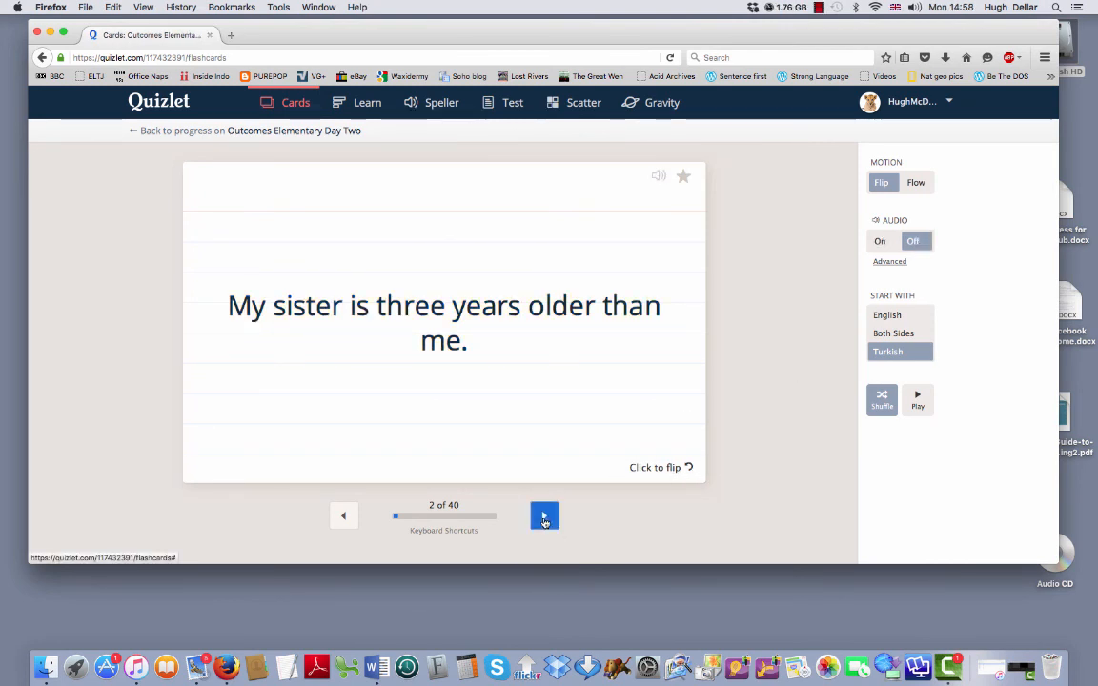
{"action": "left_click", "coordinate": [545, 514]}
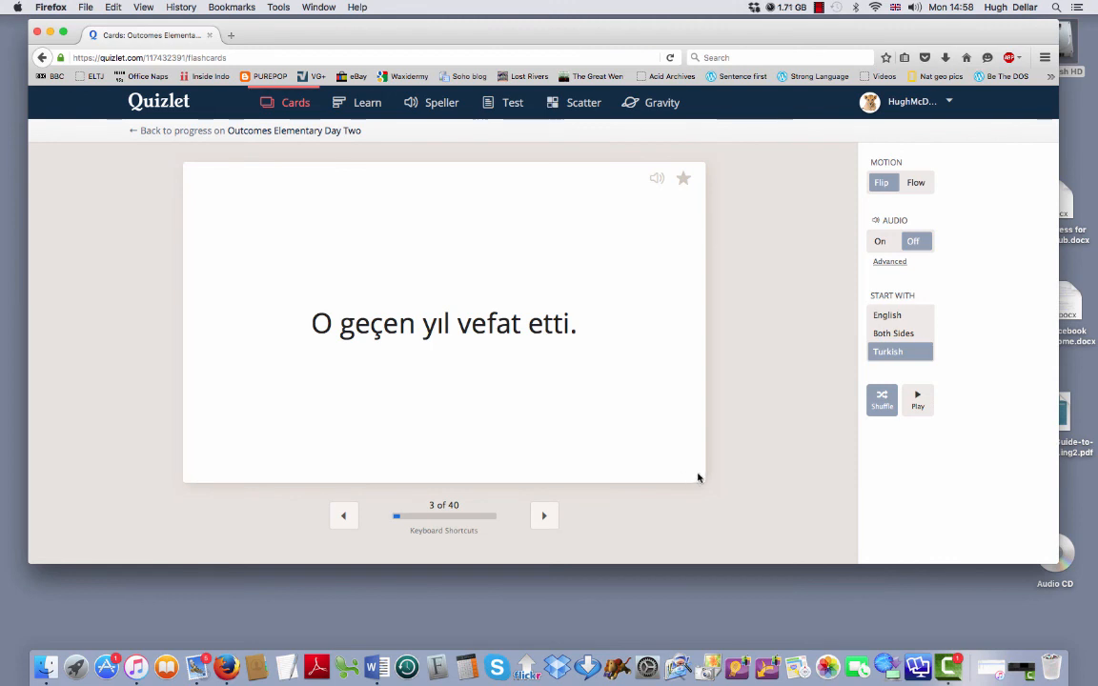
Flip card 3 back and forth between Turkish and English to check its meaning.
{"action": "left_click", "coordinate": [442, 324]}
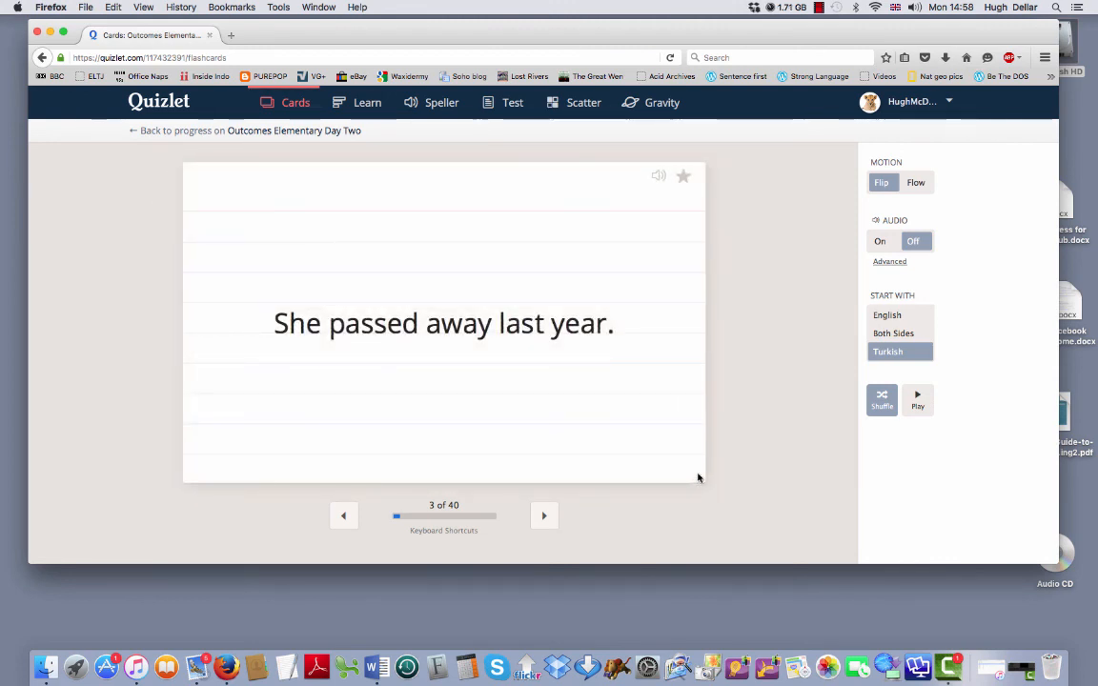
{"action": "left_click", "coordinate": [443, 324]}
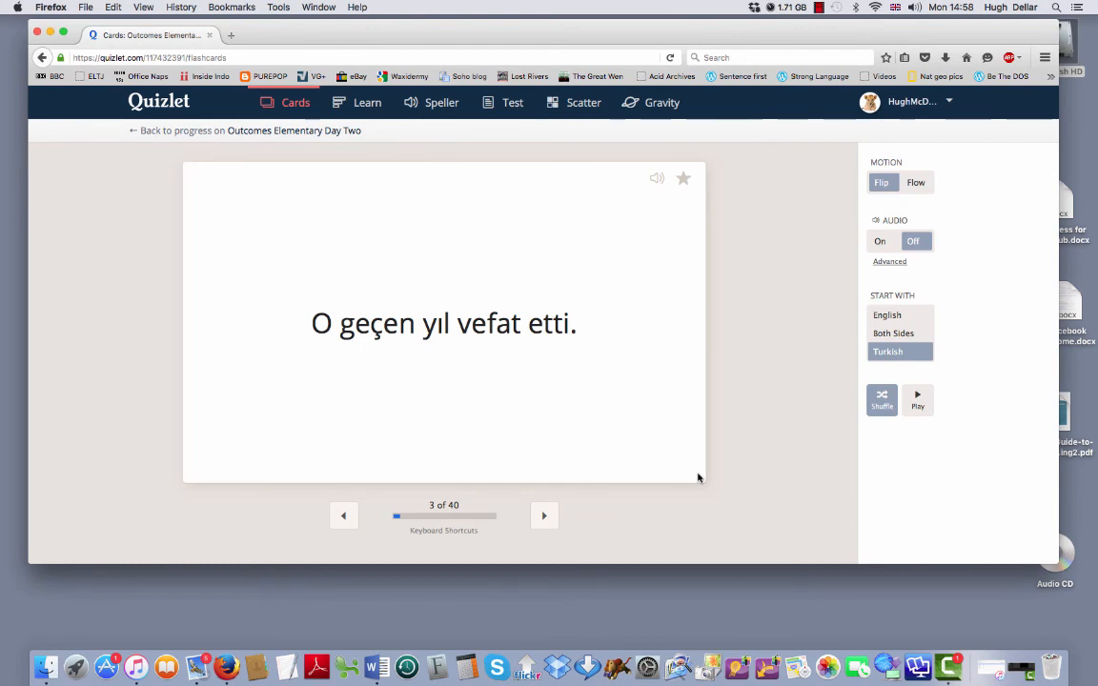
{"action": "left_click", "coordinate": [442, 324]}
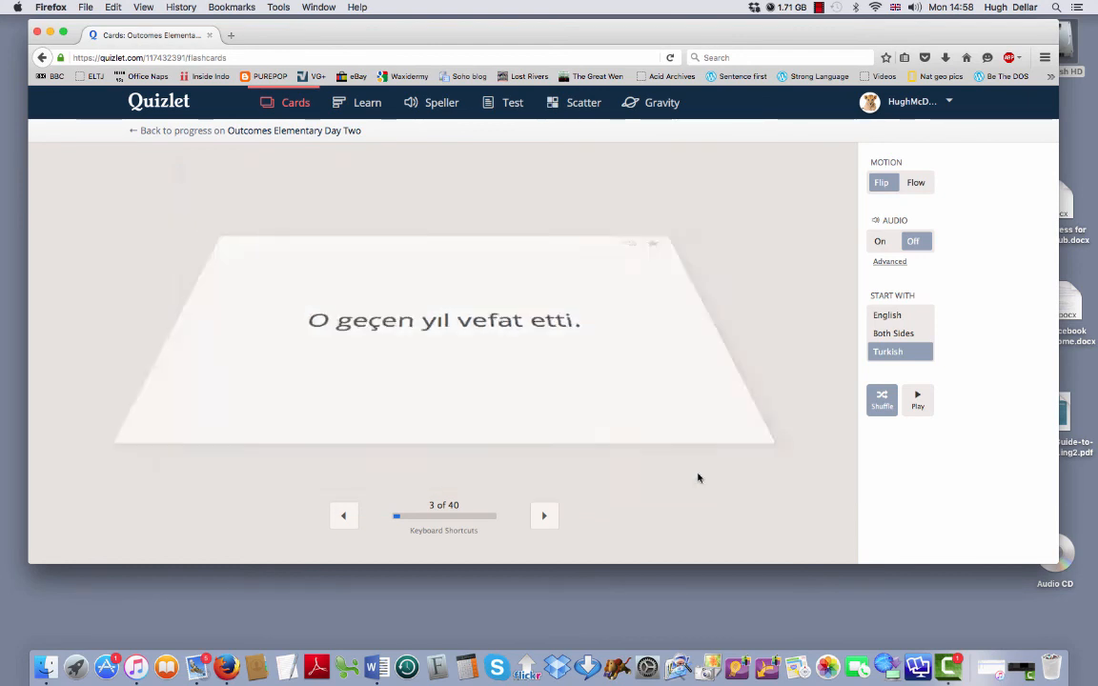
{"action": "left_click", "coordinate": [443, 324]}
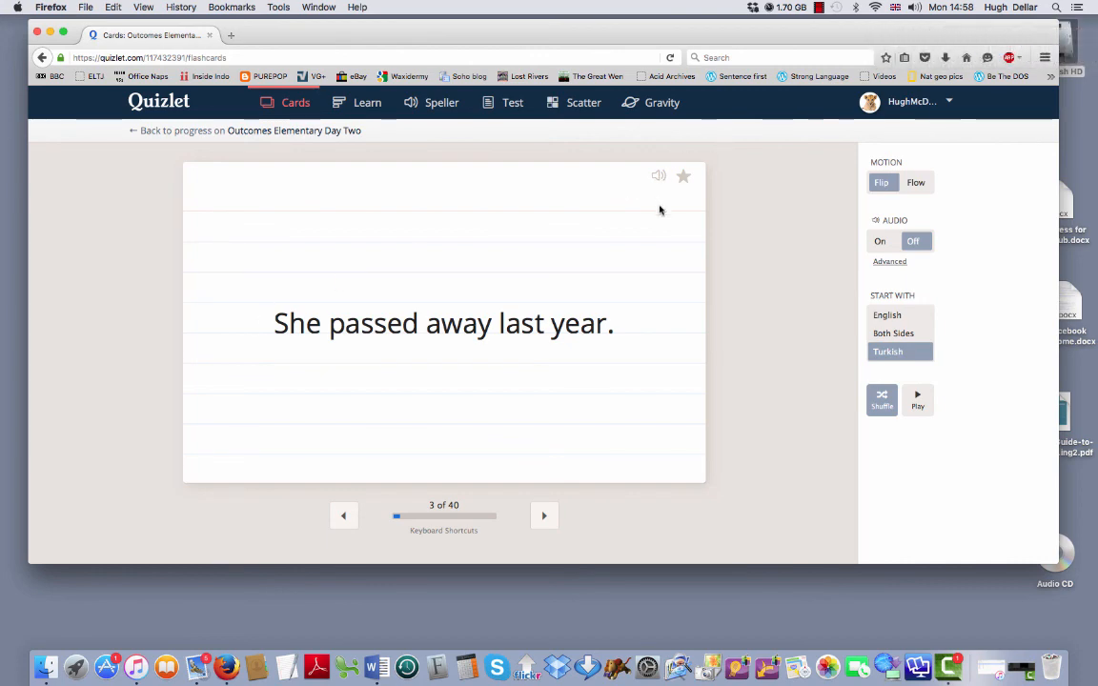
{"action": "mouse_move", "coordinate": [919, 667]}
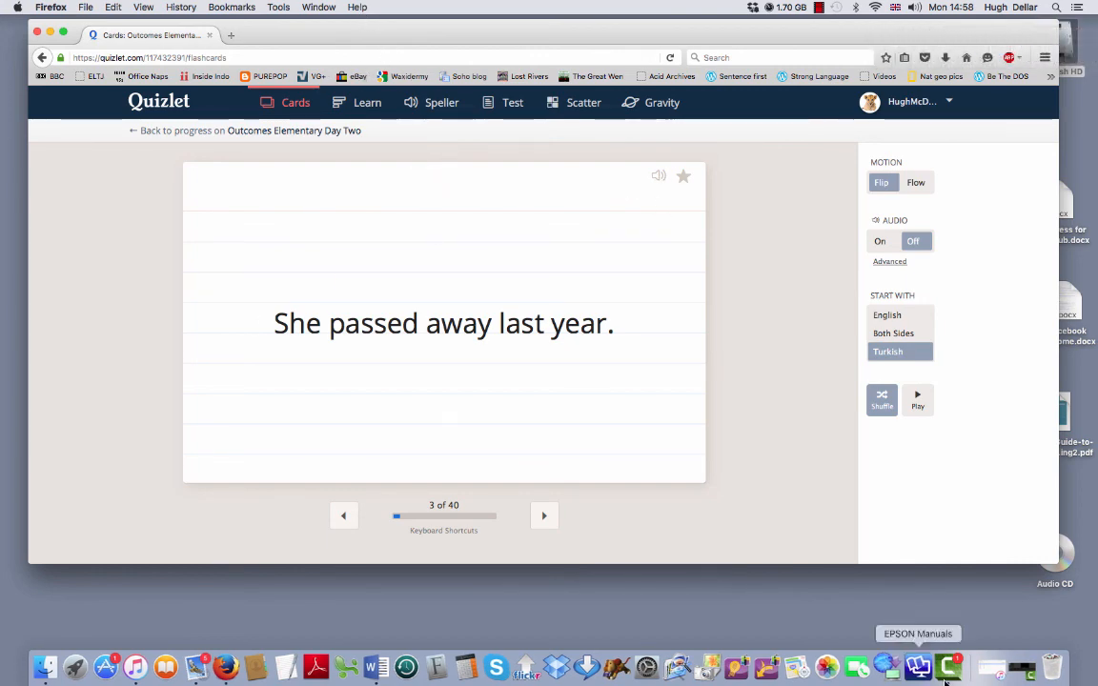
{"action": "left_click", "coordinate": [919, 667]}
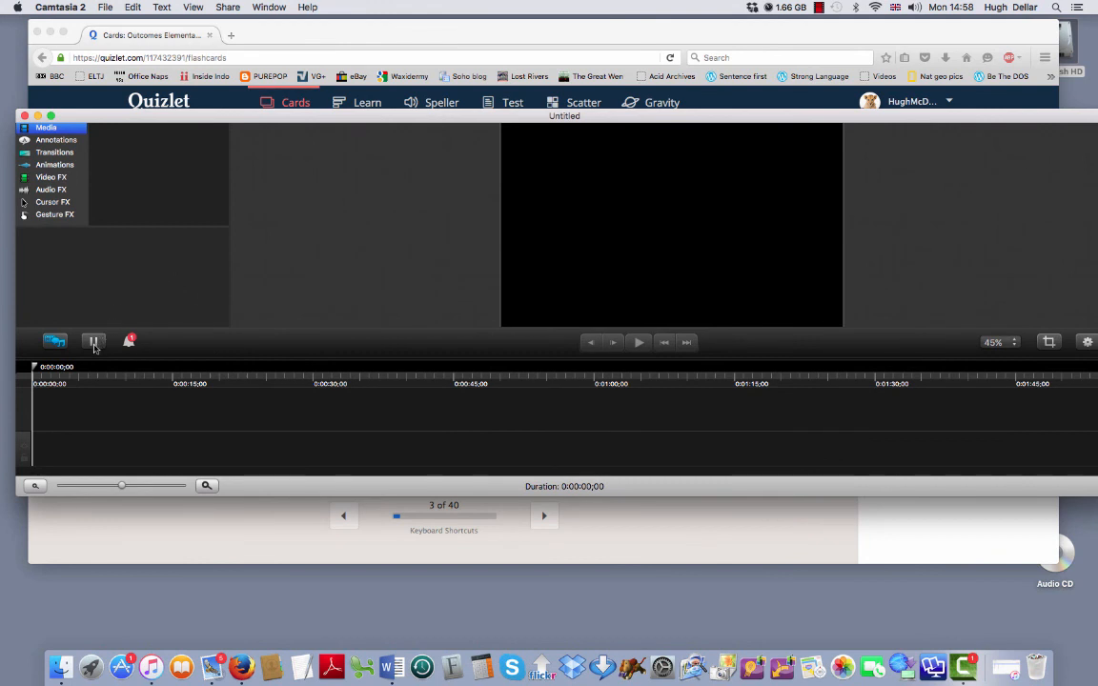
{"action": "mouse_move", "coordinate": [93, 343]}
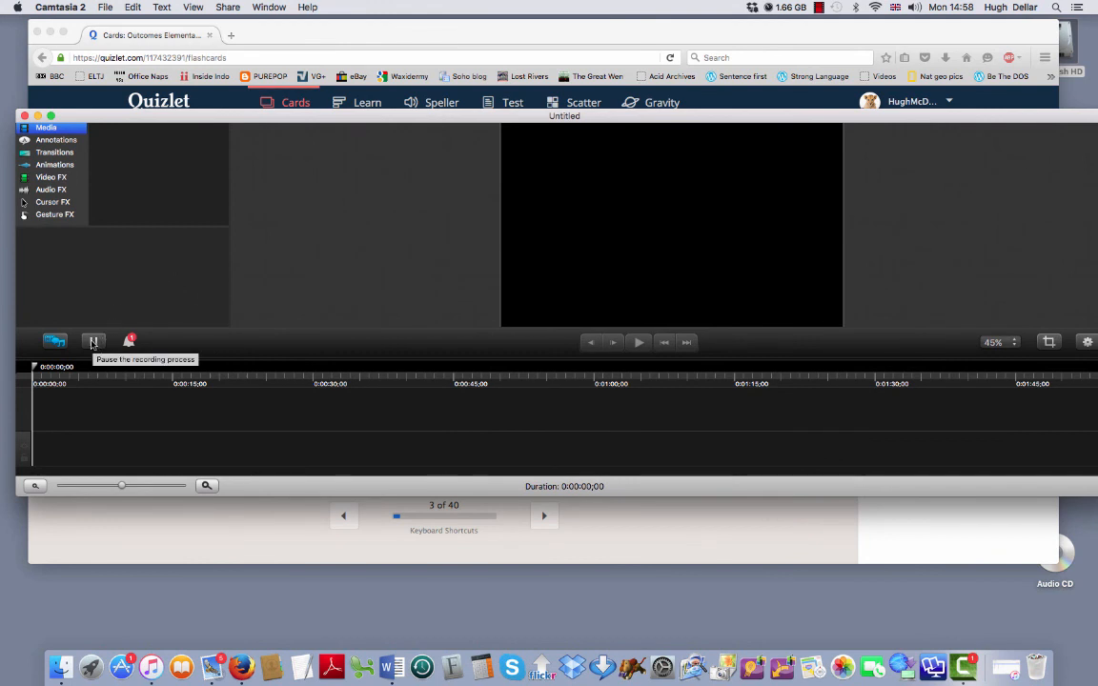